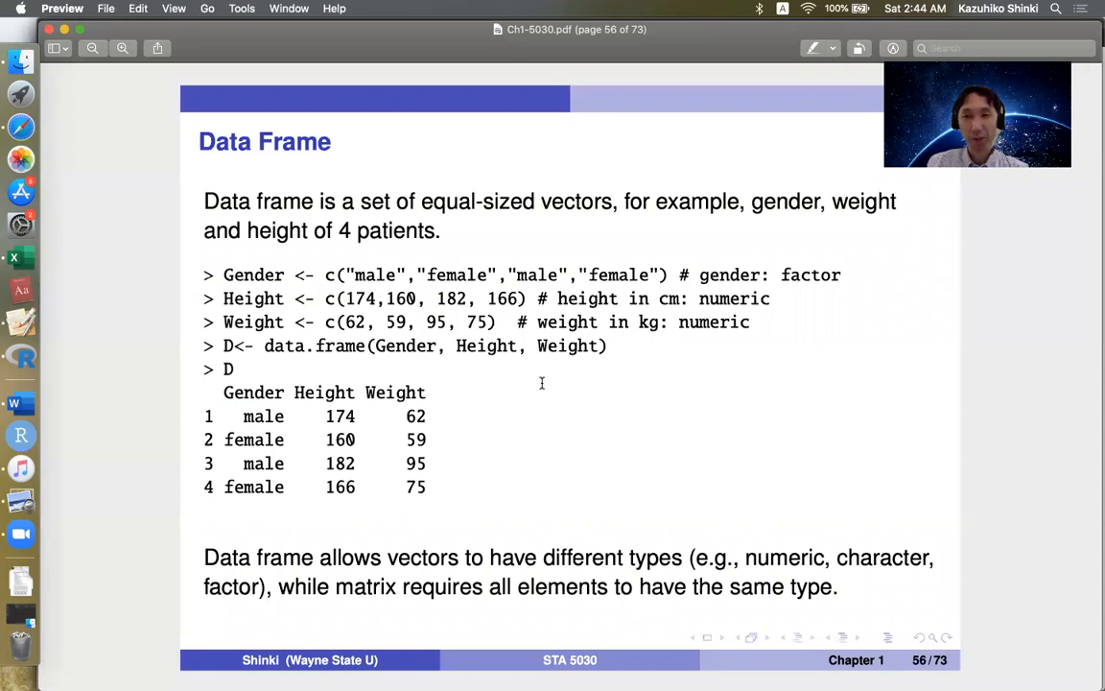
{"action": "mouse_move", "coordinate": [514, 355]}
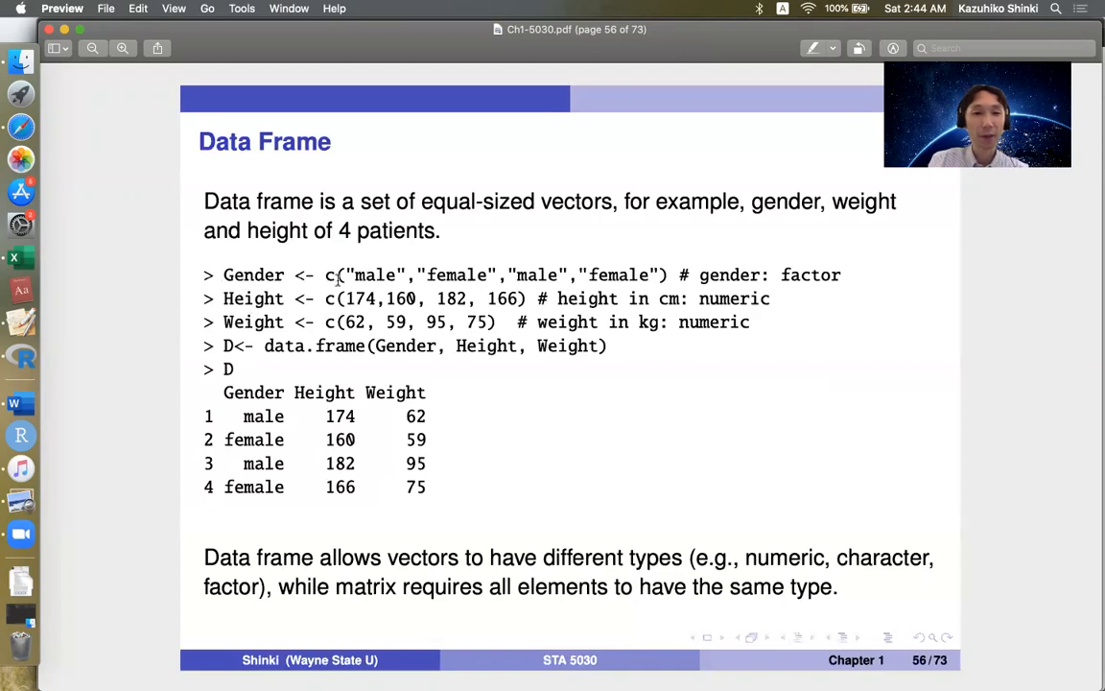
{"action": "mouse_move", "coordinate": [21, 357]}
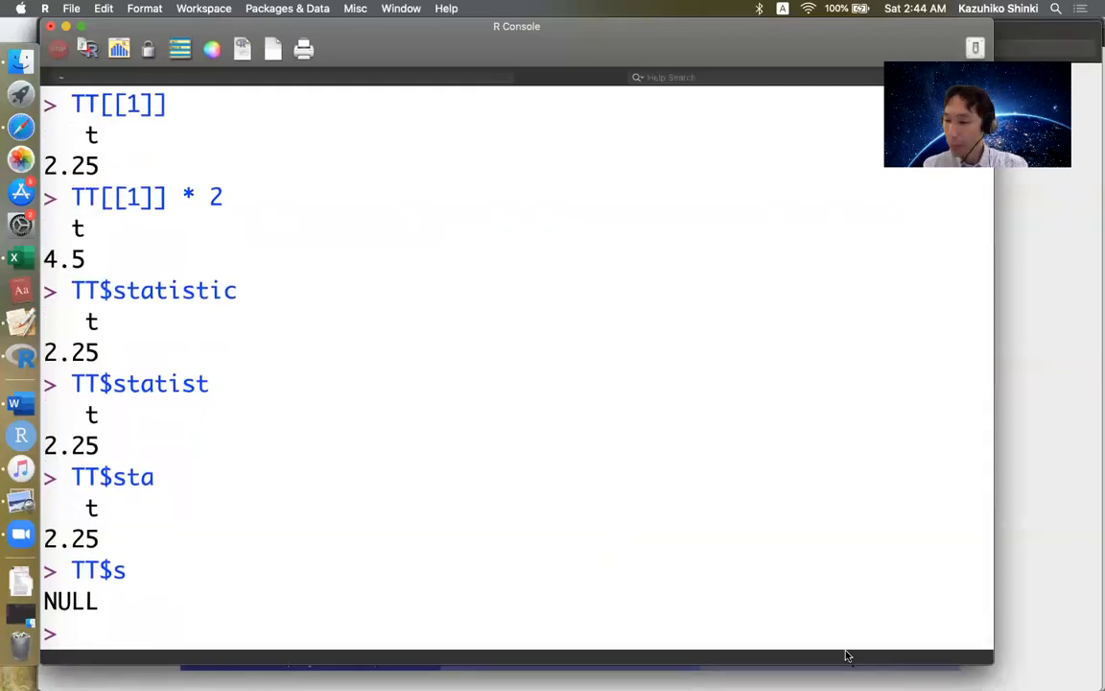
- Create the Gender vector with values male, female, male, female
{"action": "type", "text": "Gender <"}
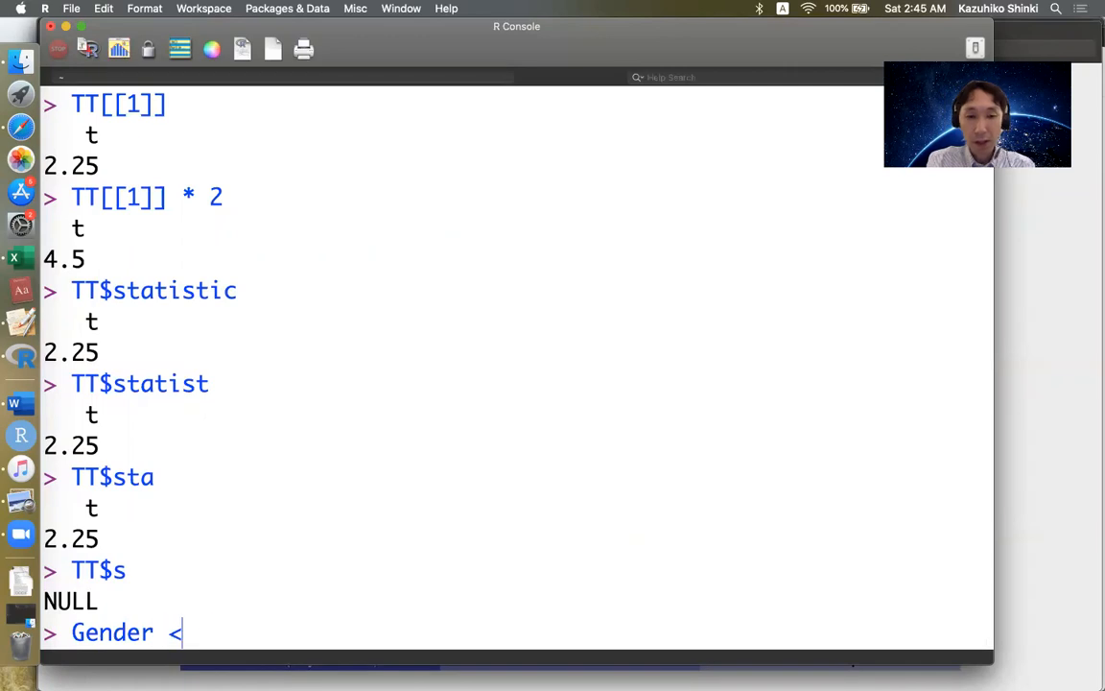
{"action": "type", "text": "-"}
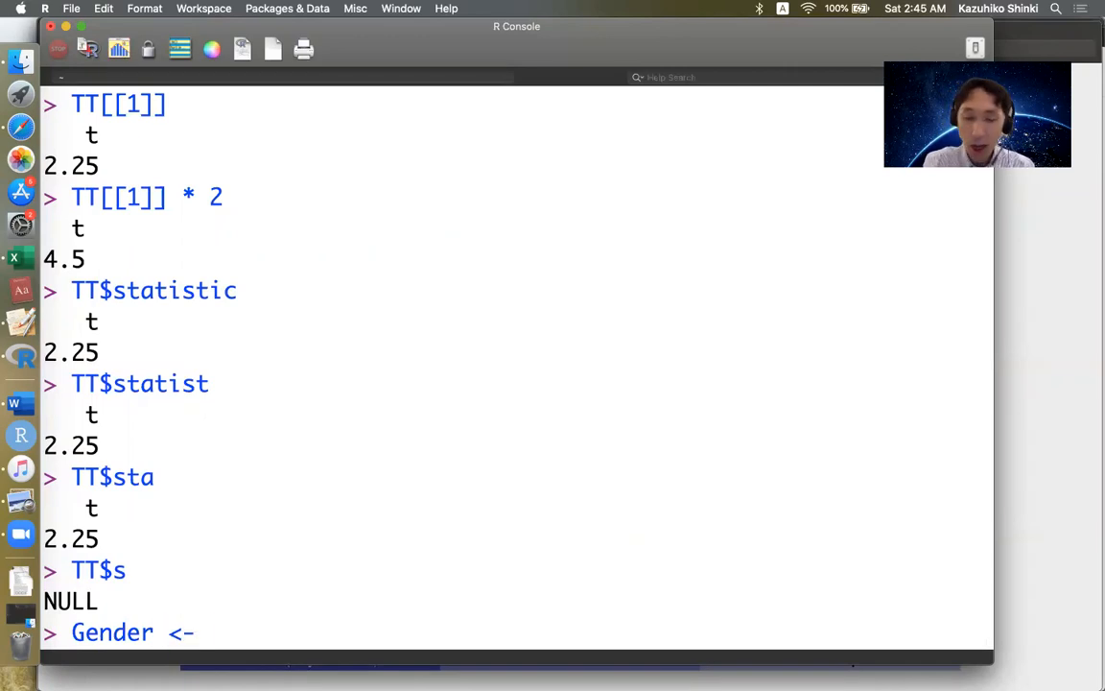
{"action": "type", "text": "c(\"m\")"}
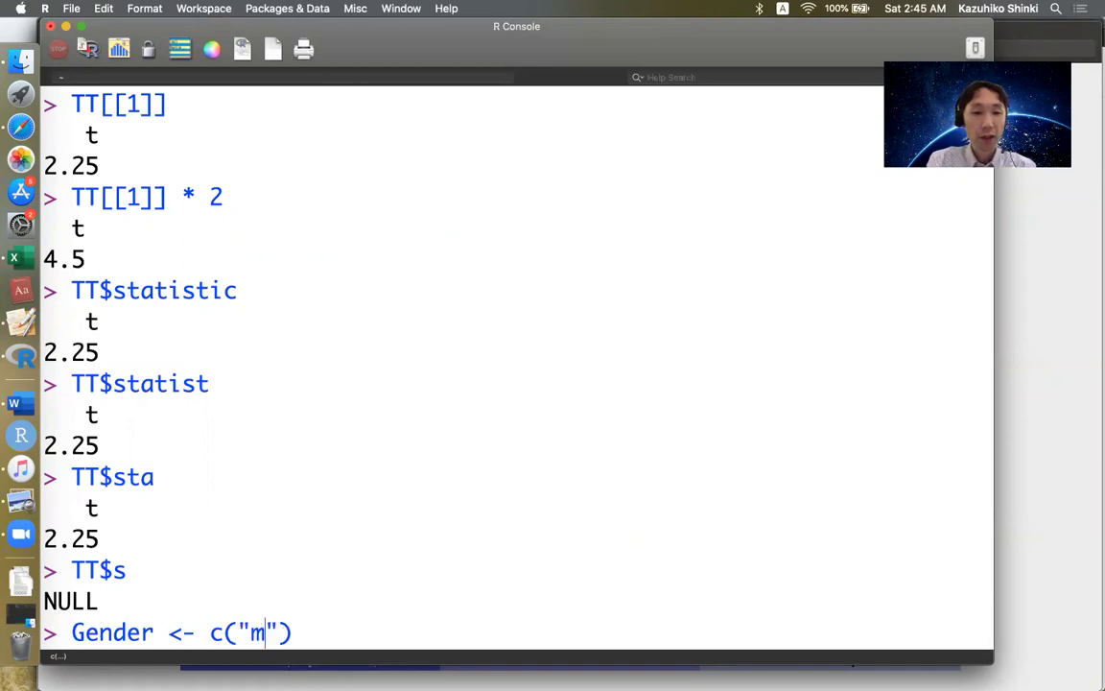
{"action": "type", "text": "ale\",\"female"}
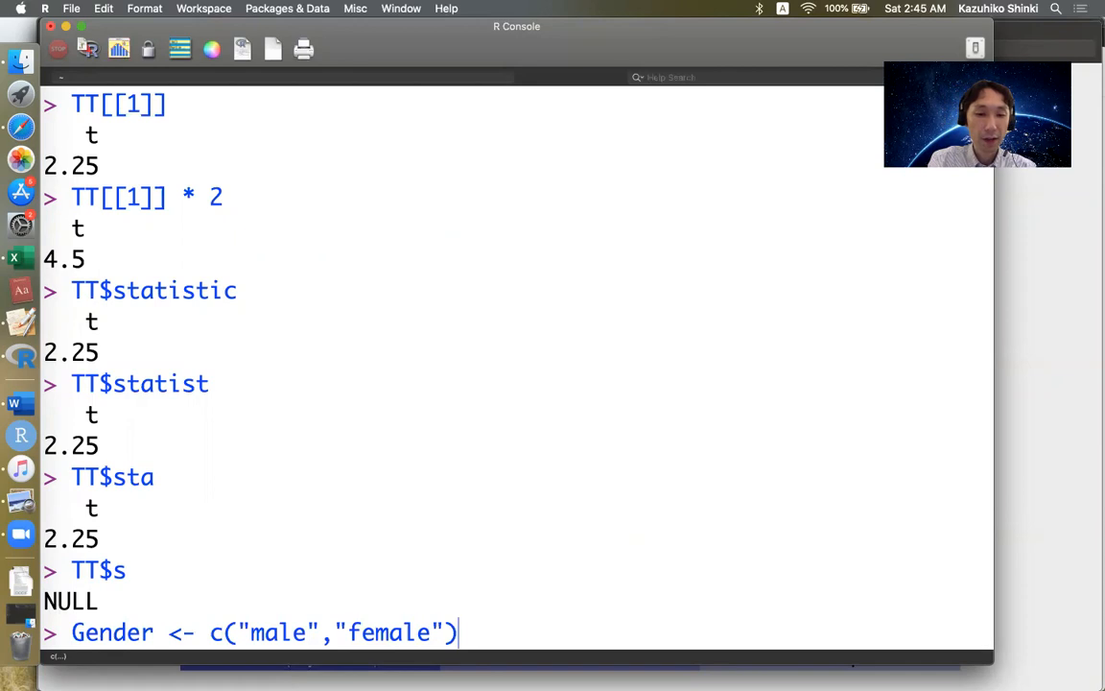
{"action": "type", "text": ",\"\""}
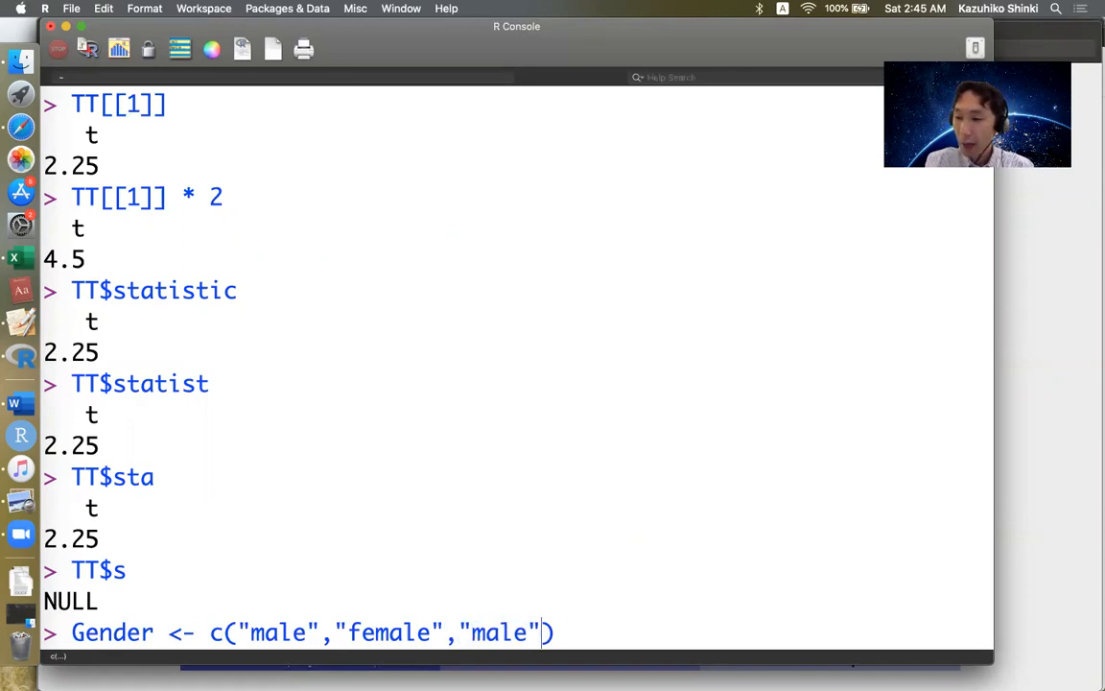
{"action": "type", "text": ",\"\""}
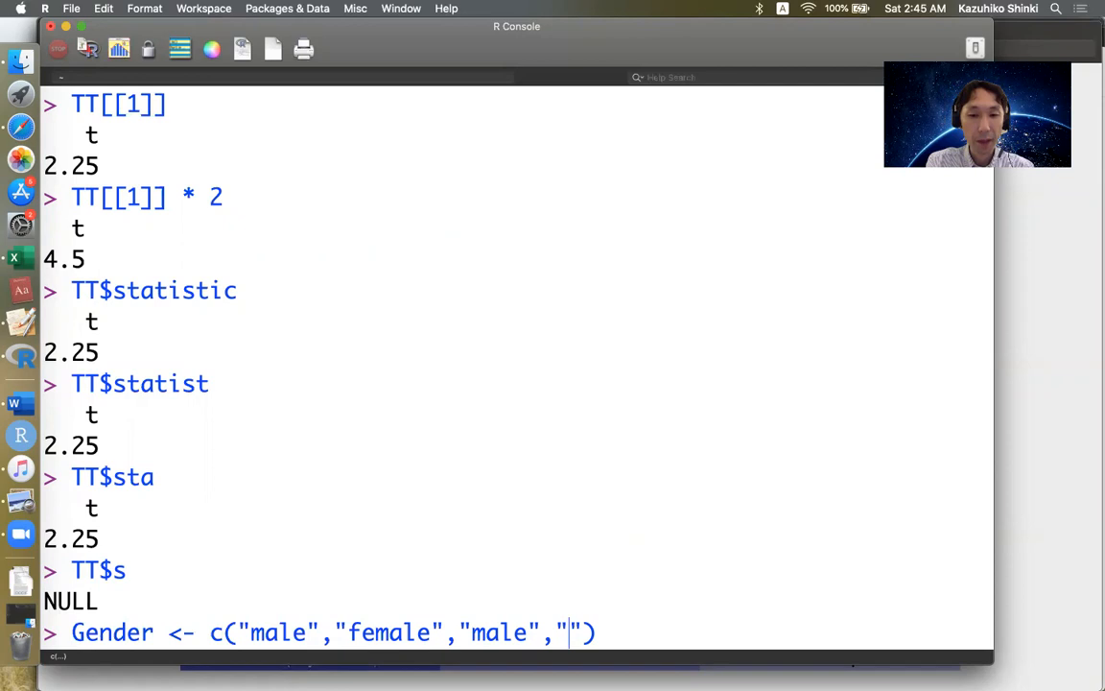
{"action": "type", "text": "female"}
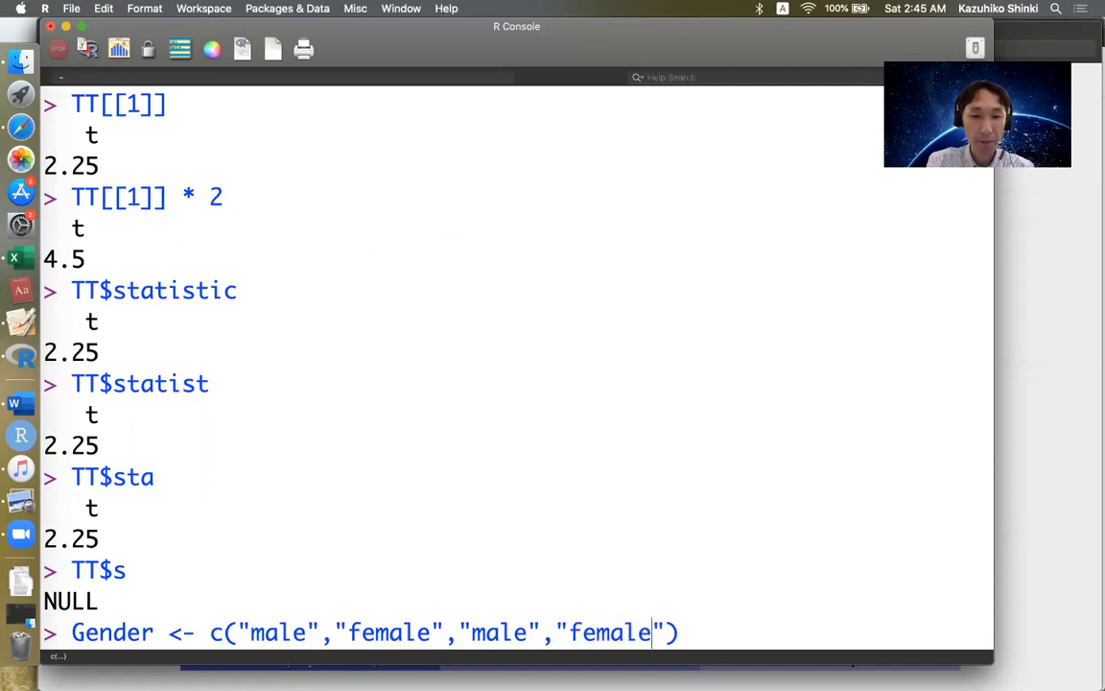
{"action": "key", "text": "Return"}
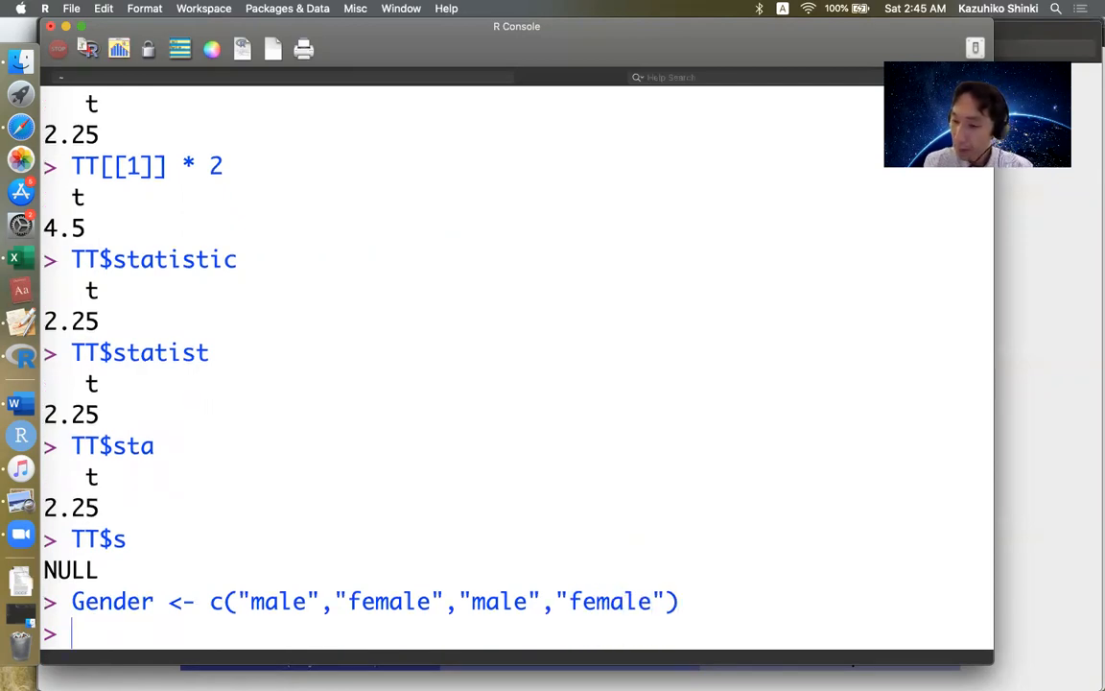
- Enter the Height vector c(174, 160, 182, 166)
{"action": "type", "text": "Height <-"}
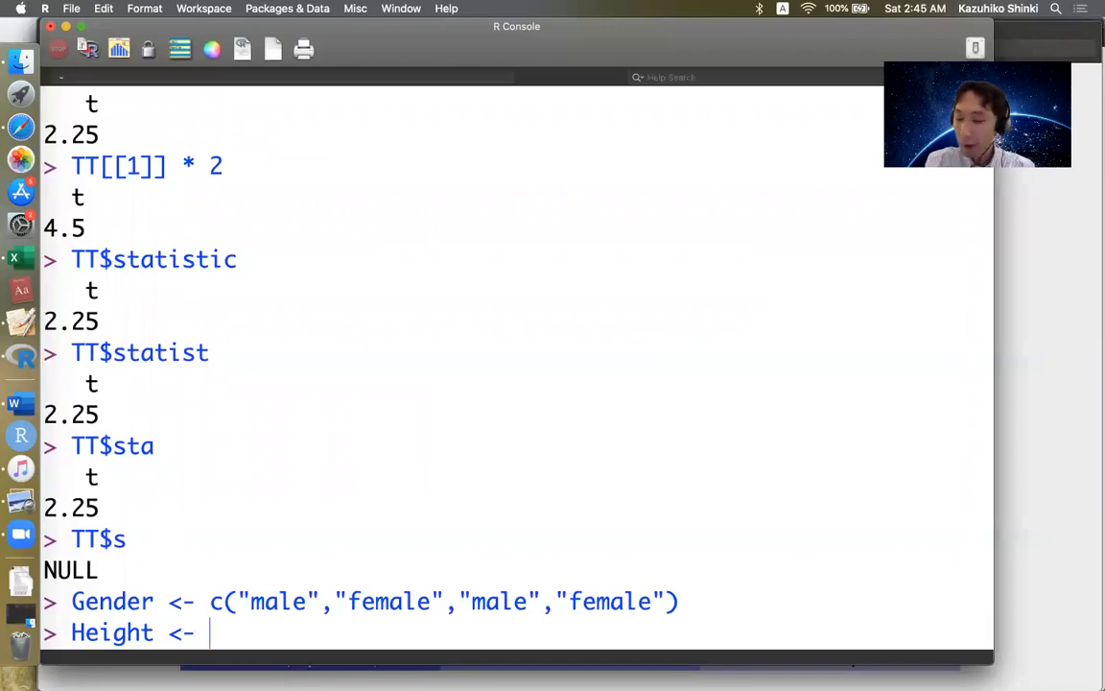
{"action": "type", "text": "c("}
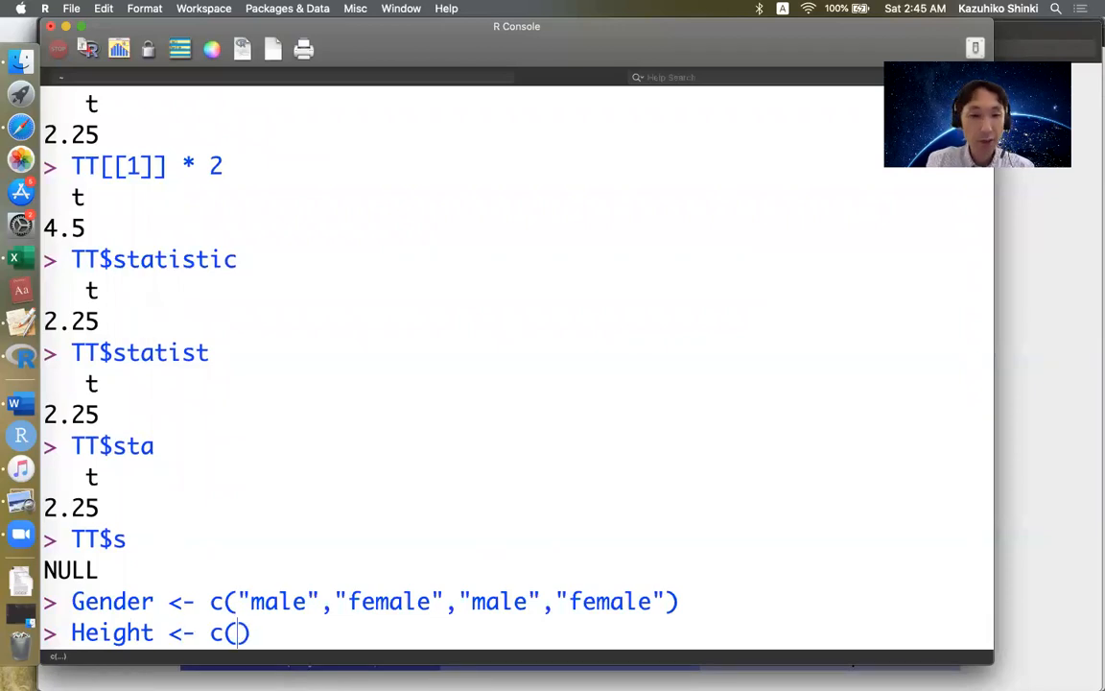
{"action": "type", "text": "174, 1"}
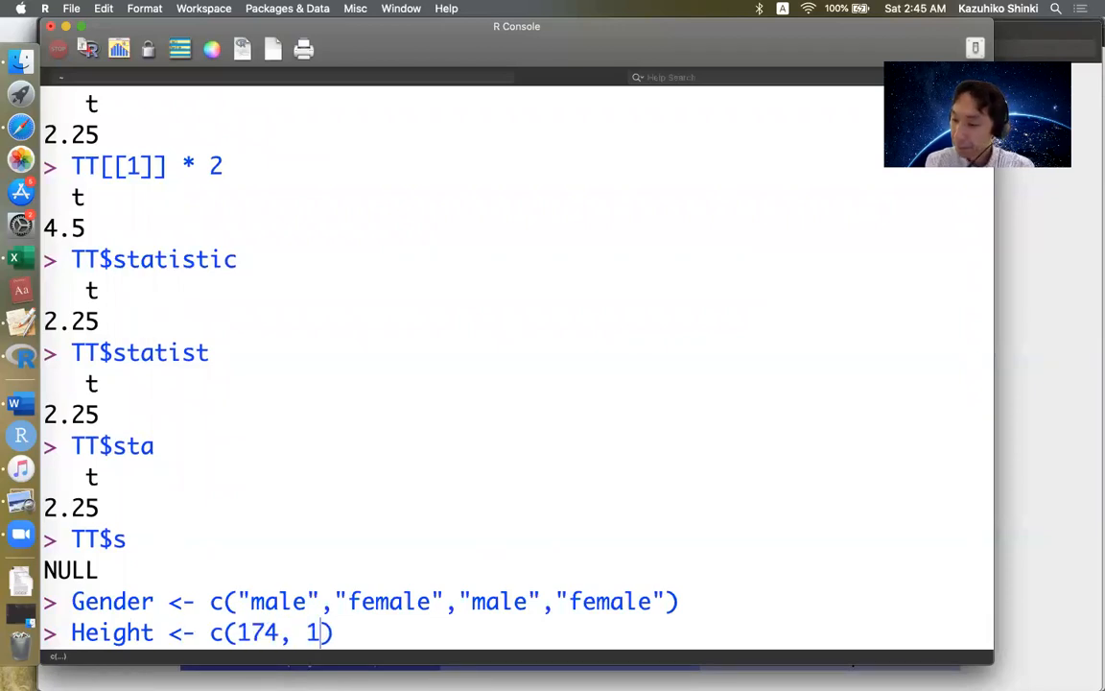
{"action": "type", "text": "50"}
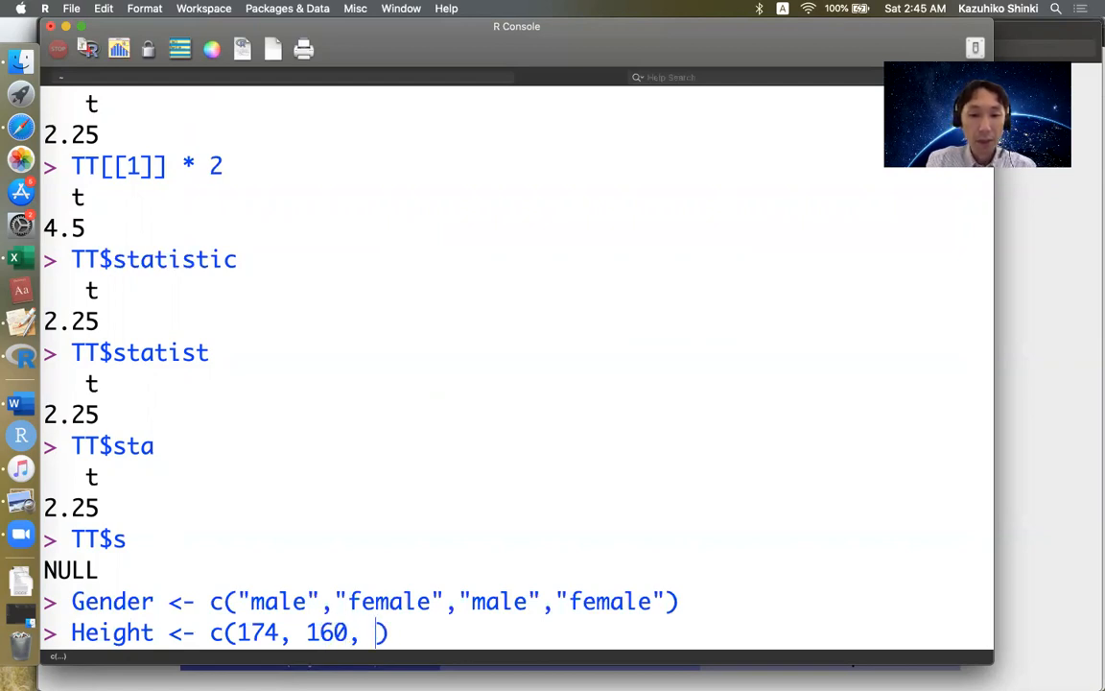
{"action": "type", "text": "182,"}
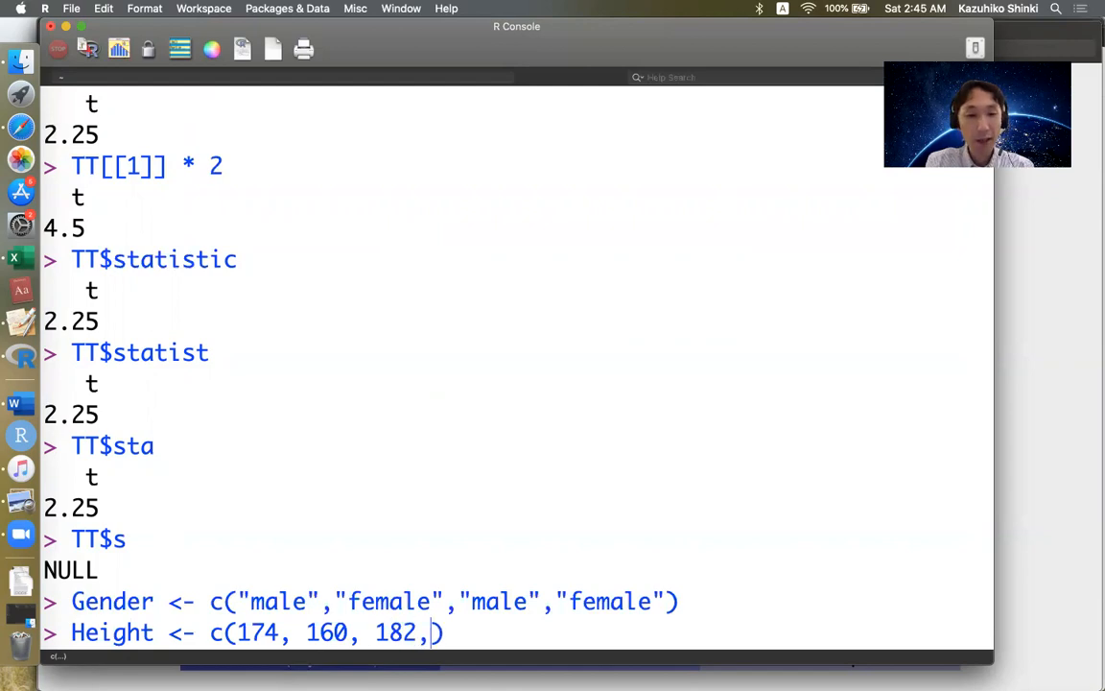
{"action": "type", "text": "166"}
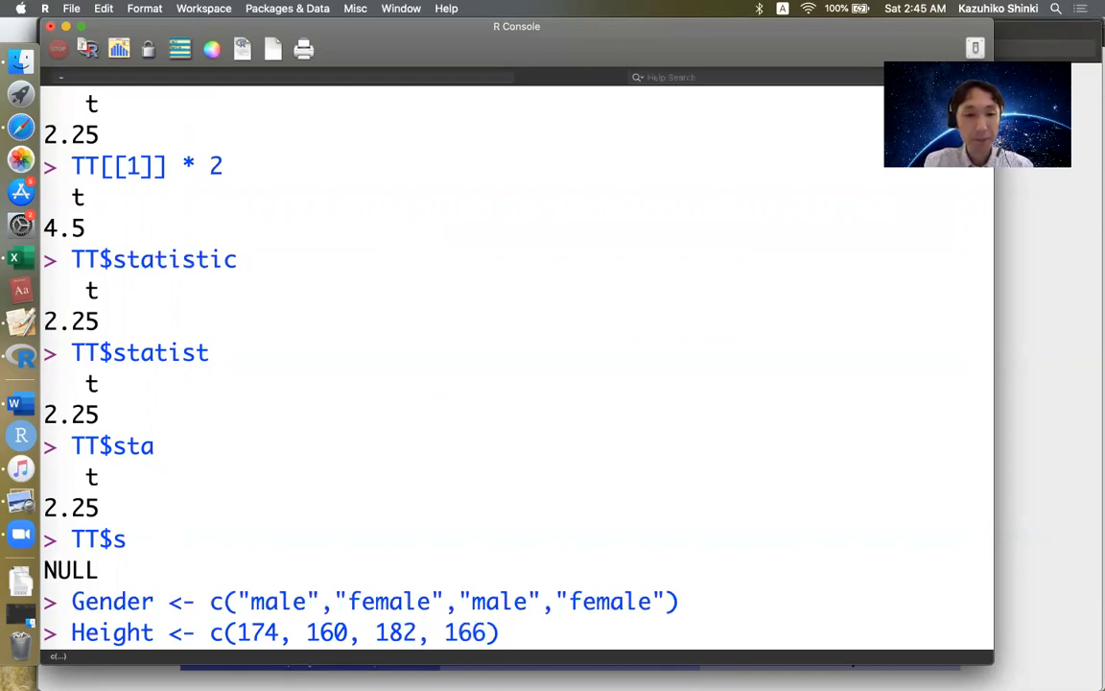
- Enter the Weight vector c(62, 59, 95, 75)
{"action": "type", "text": "Wei"}
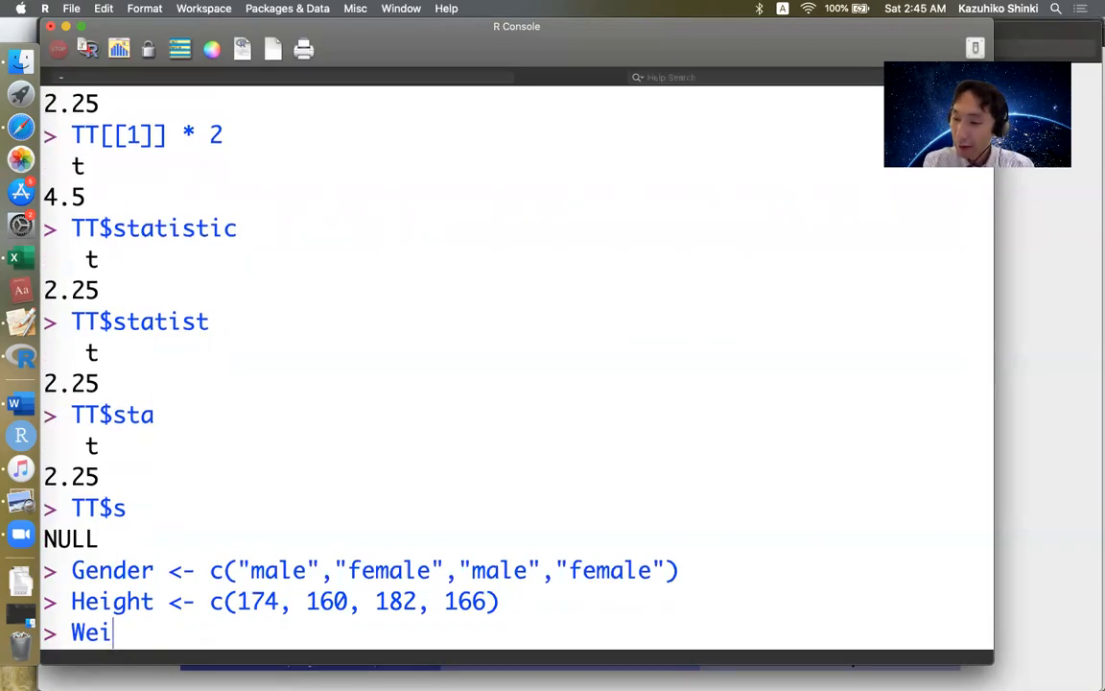
{"action": "type", "text": "ght <- c("}
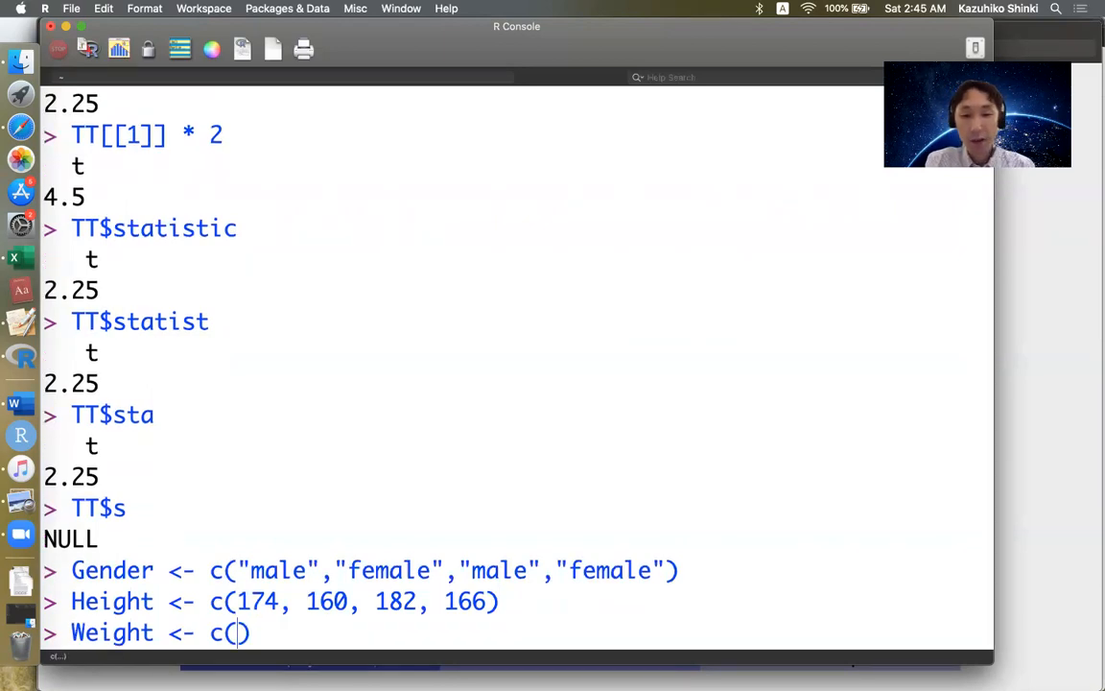
{"action": "type", "text": "62, 6"}
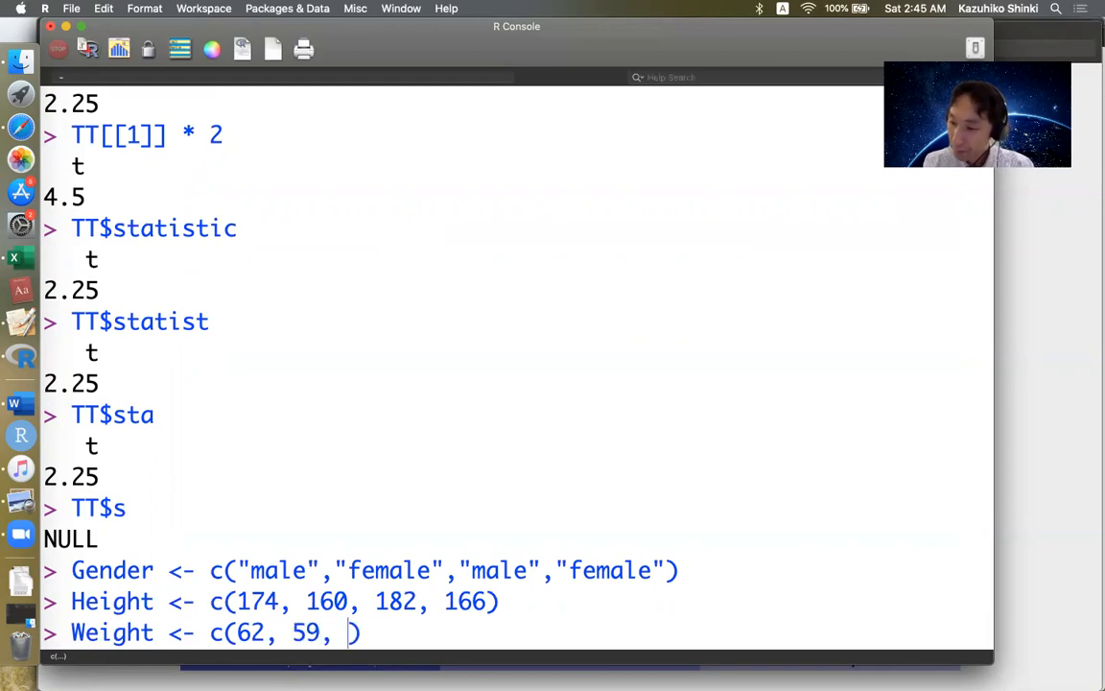
{"action": "type", "text": "95,"}
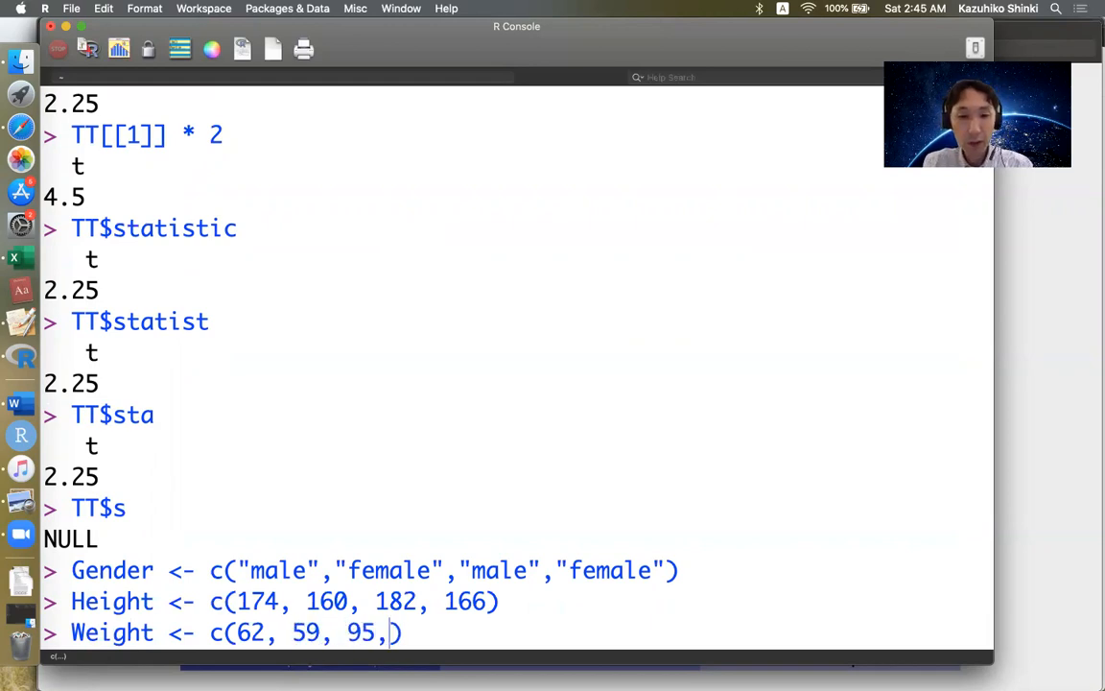
{"action": "type", "text": "\" \""}
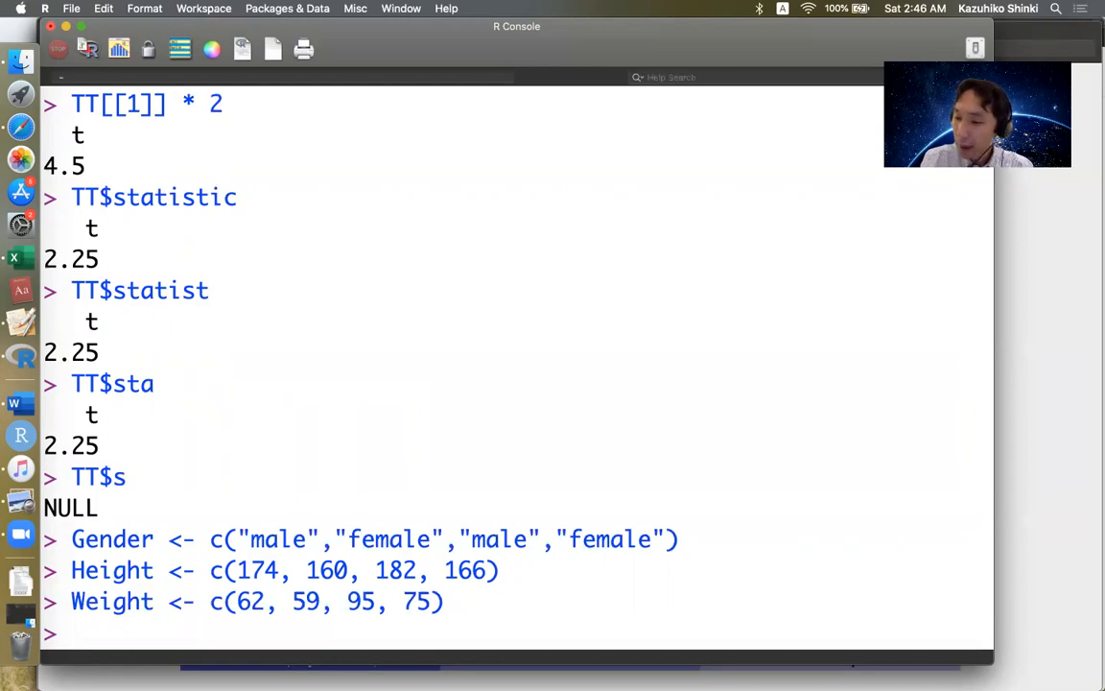
- Build D <- data.frame(Gender, Height, Weight) and print D
{"action": "type", "text": "D <-"}
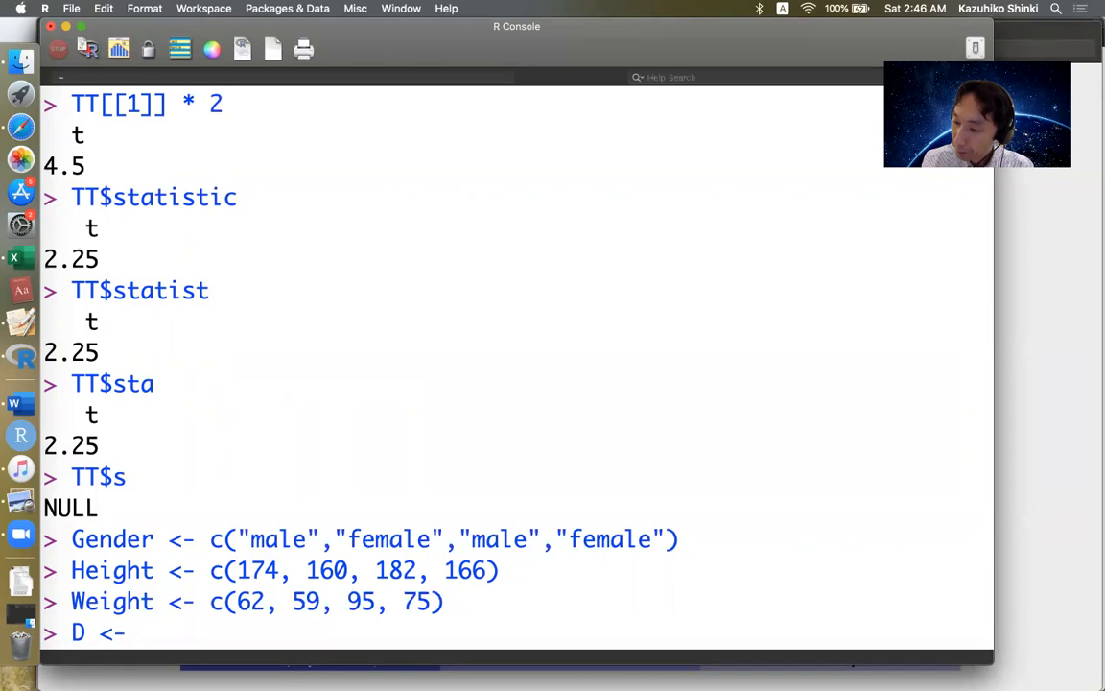
{"action": "type", "text": "data.f"}
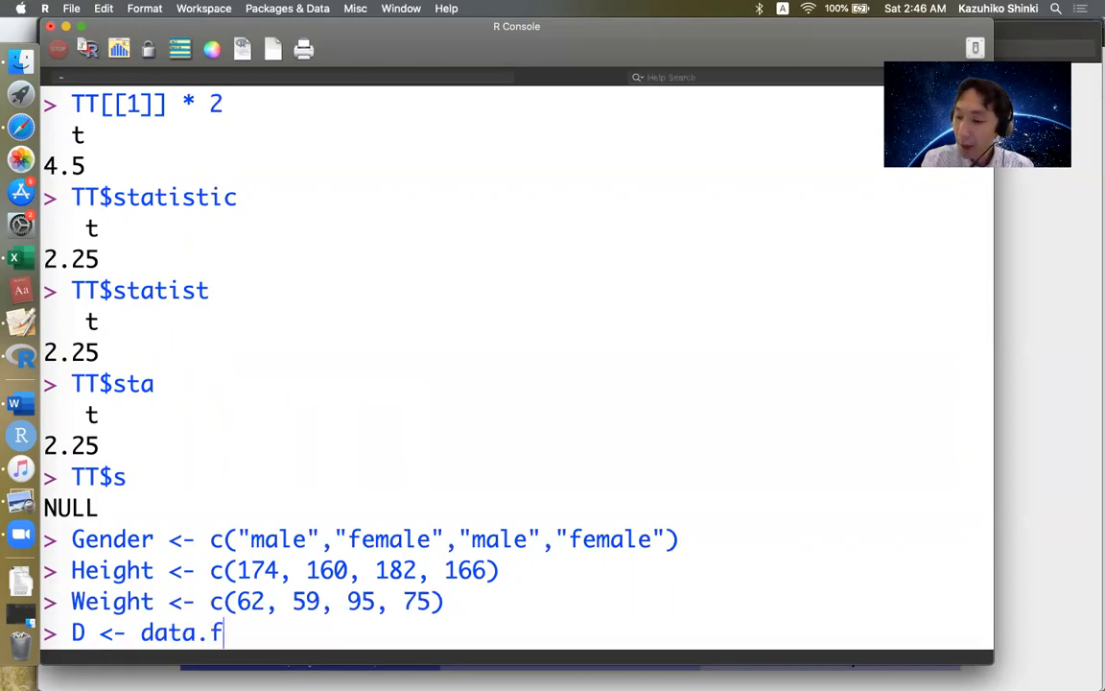
{"action": "type", "text": "rame("}
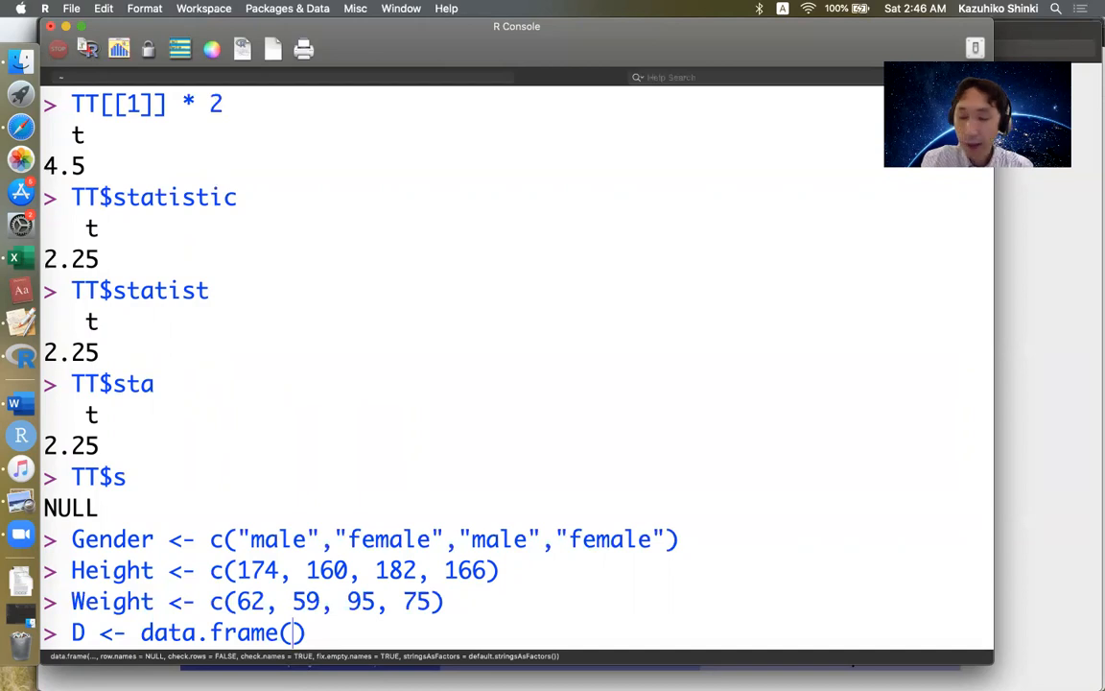
{"action": "type", "text": "Gender,"}
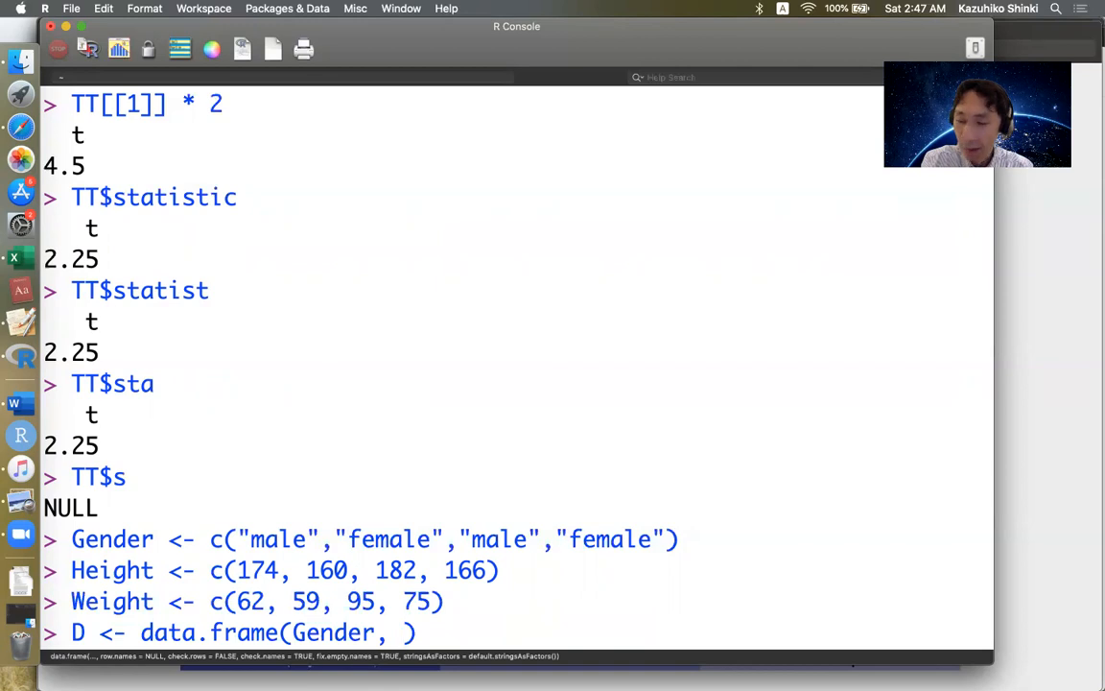
{"action": "type", "text": "Height,"}
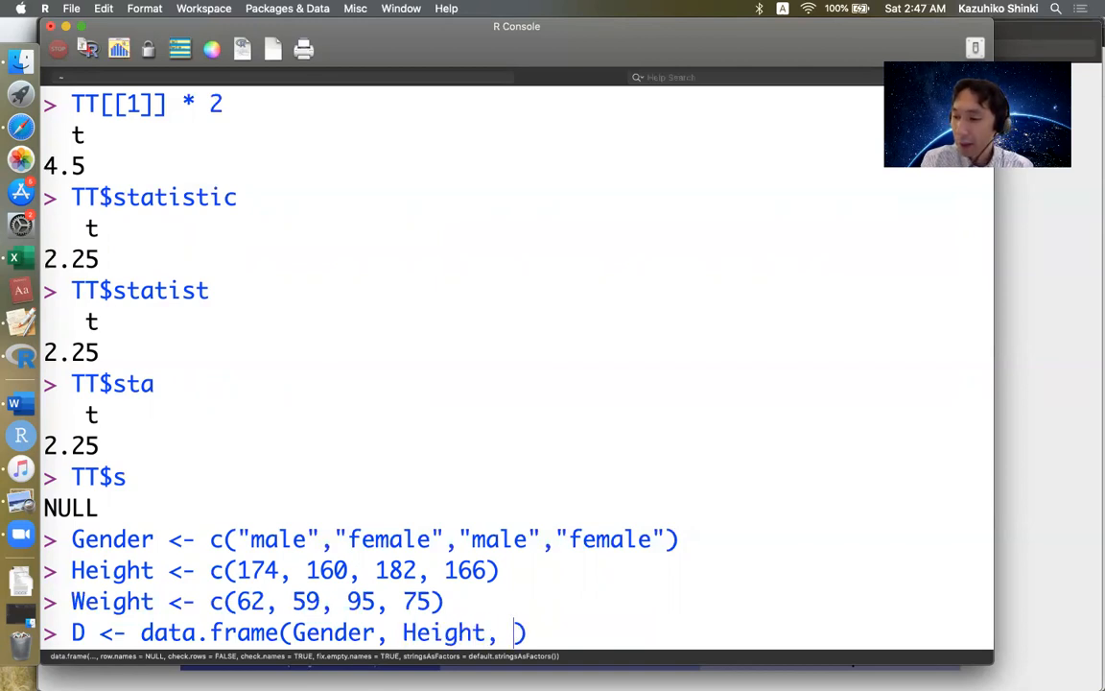
{"action": "type", "text": "Weight"}
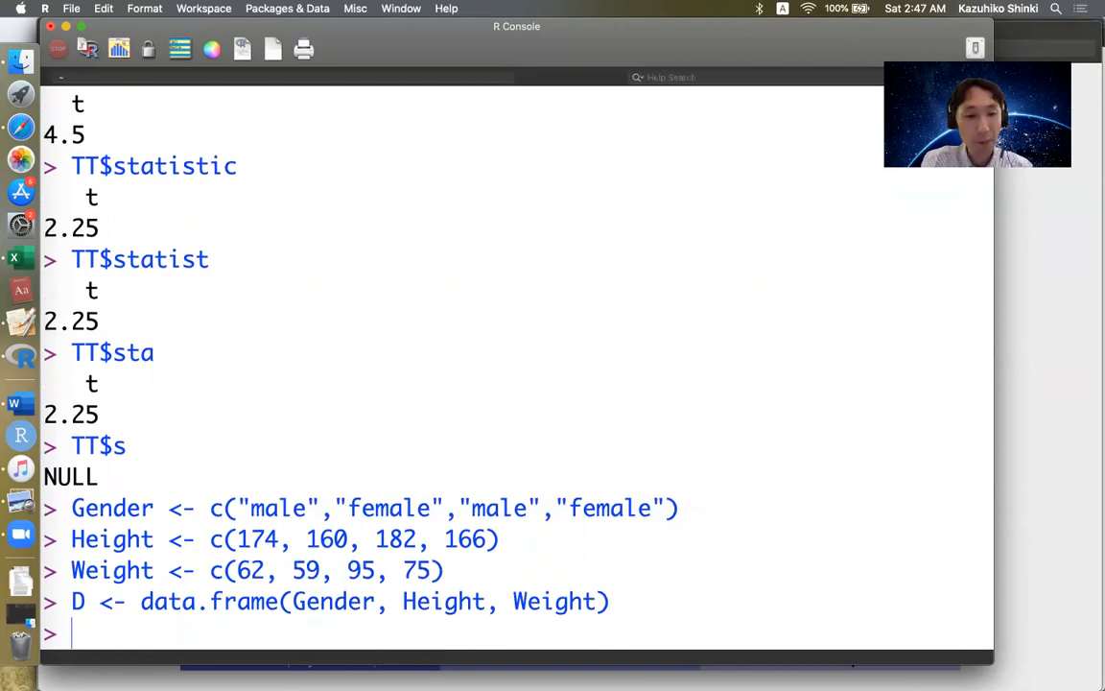
{"action": "type", "text": "D"}
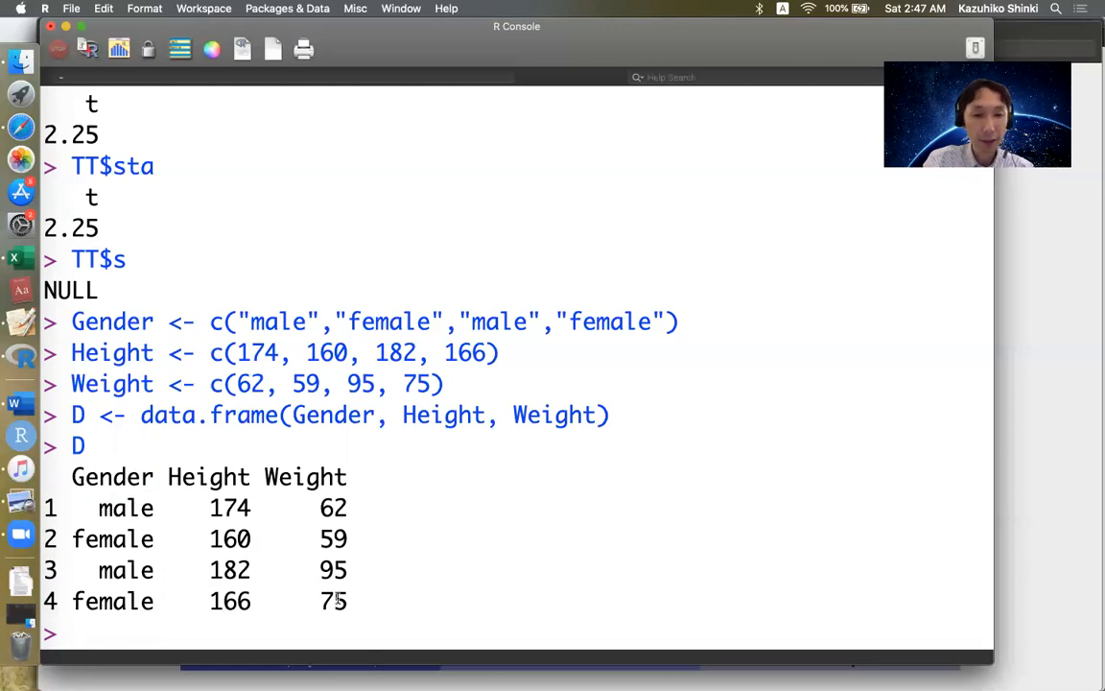
- Print D$Gender, returning quoted values male, female, male, female
{"action": "type", "text": "D$"}
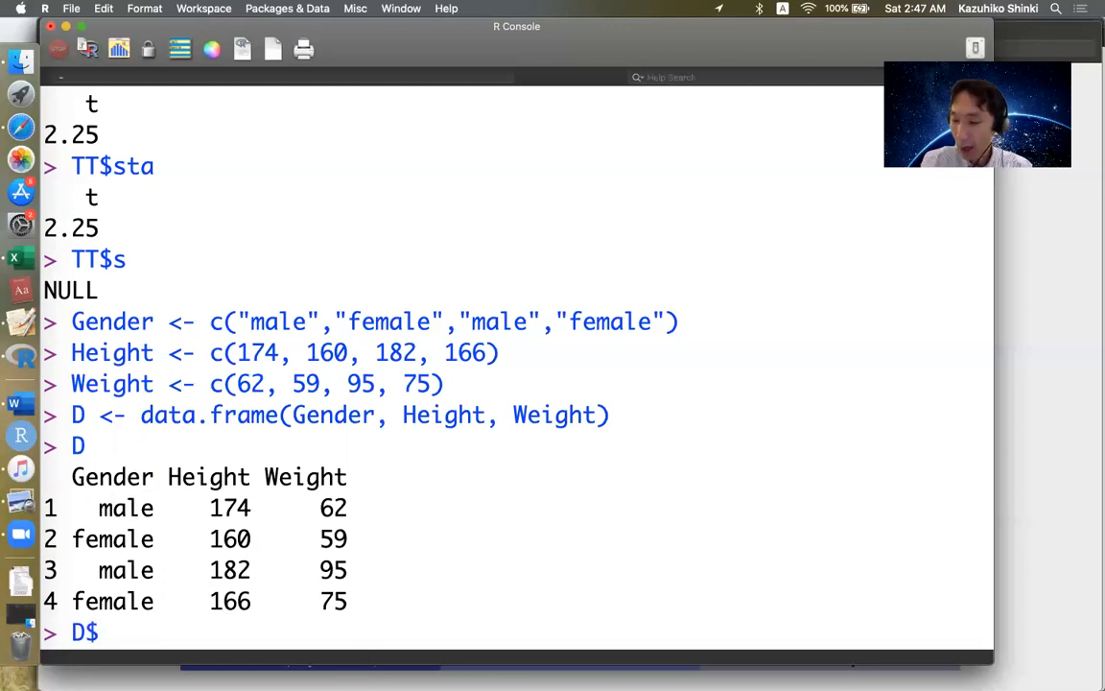
{"action": "type", "text": "Ge"}
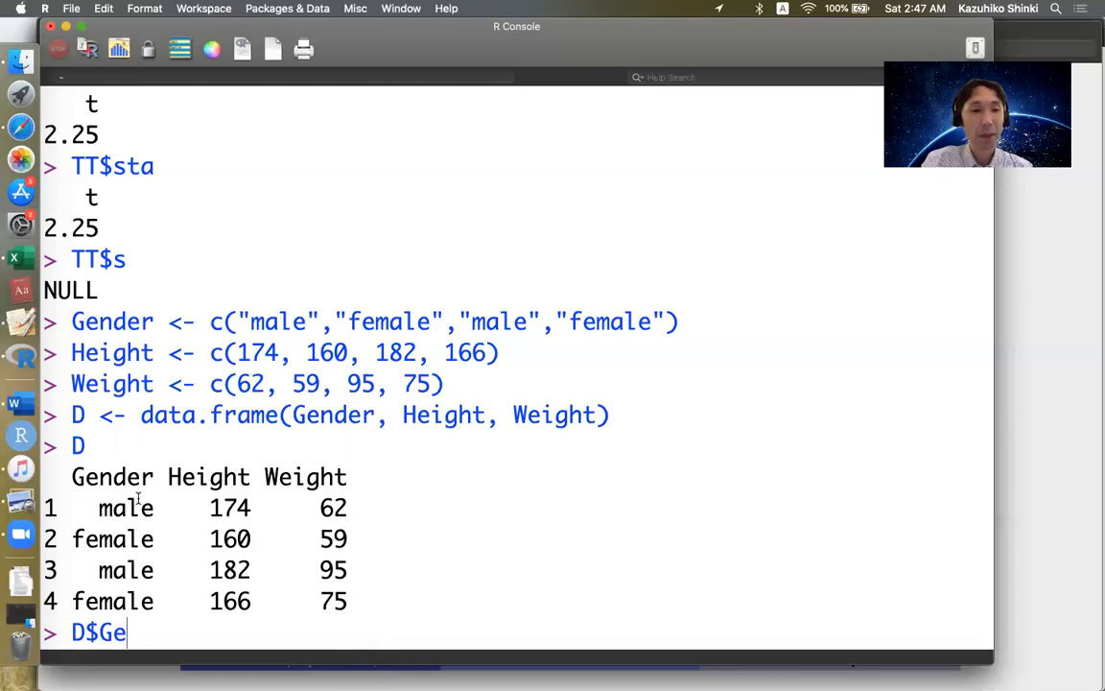
{"action": "double_click", "coordinate": [112, 476]}
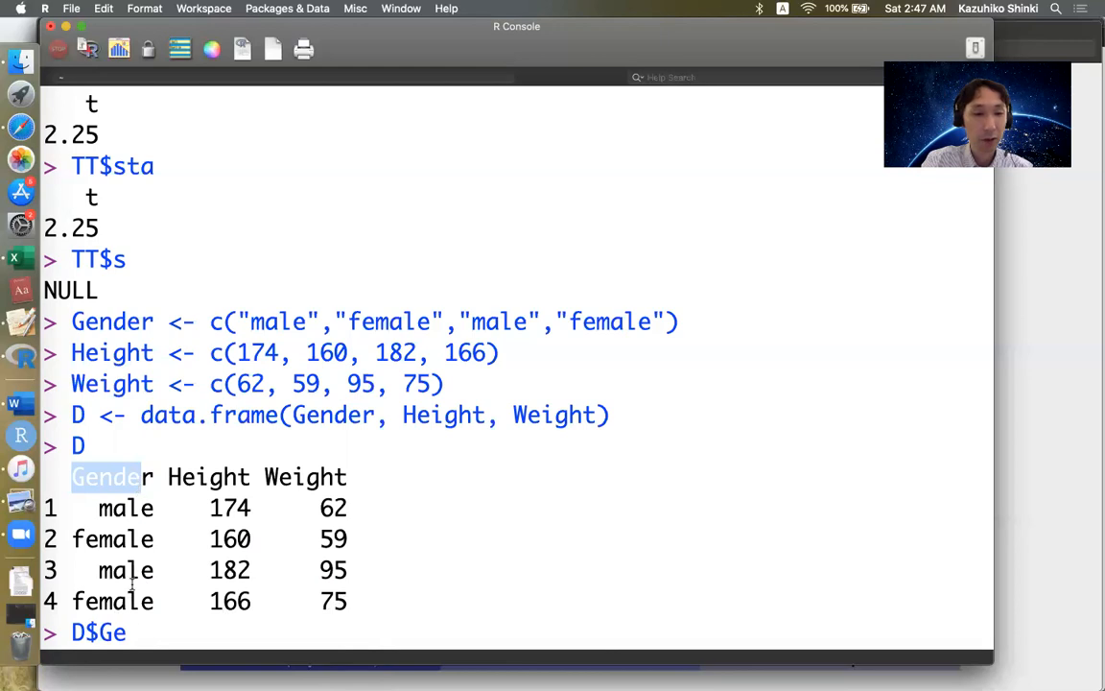
{"action": "type", "text": "nder"}
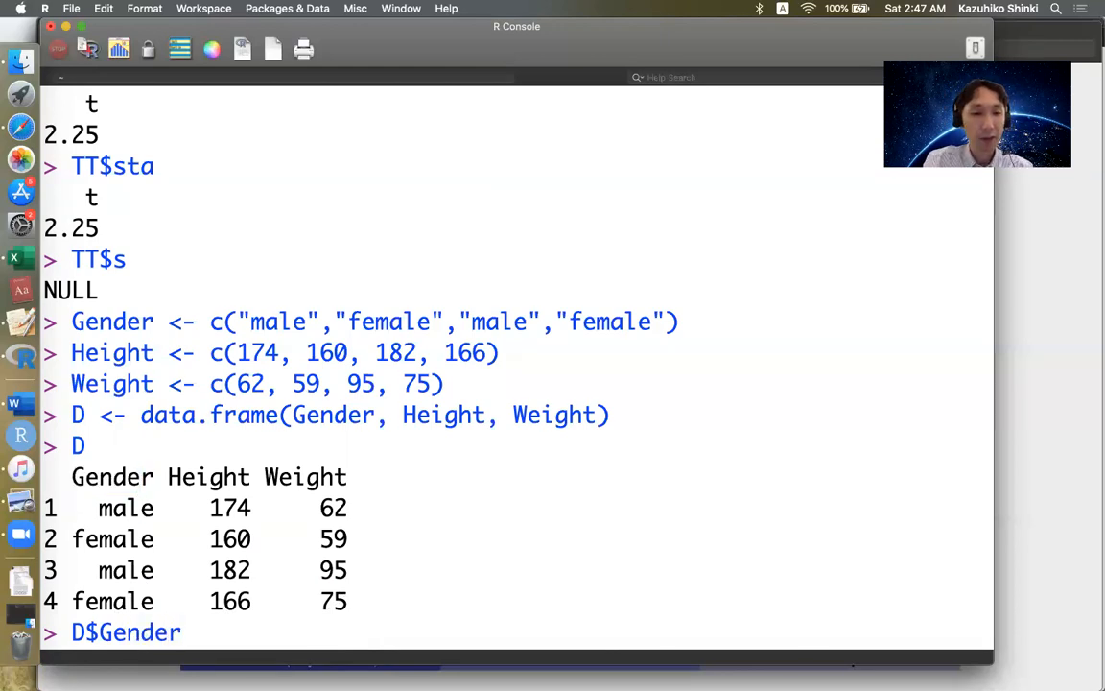
{"action": "key", "text": "Return"}
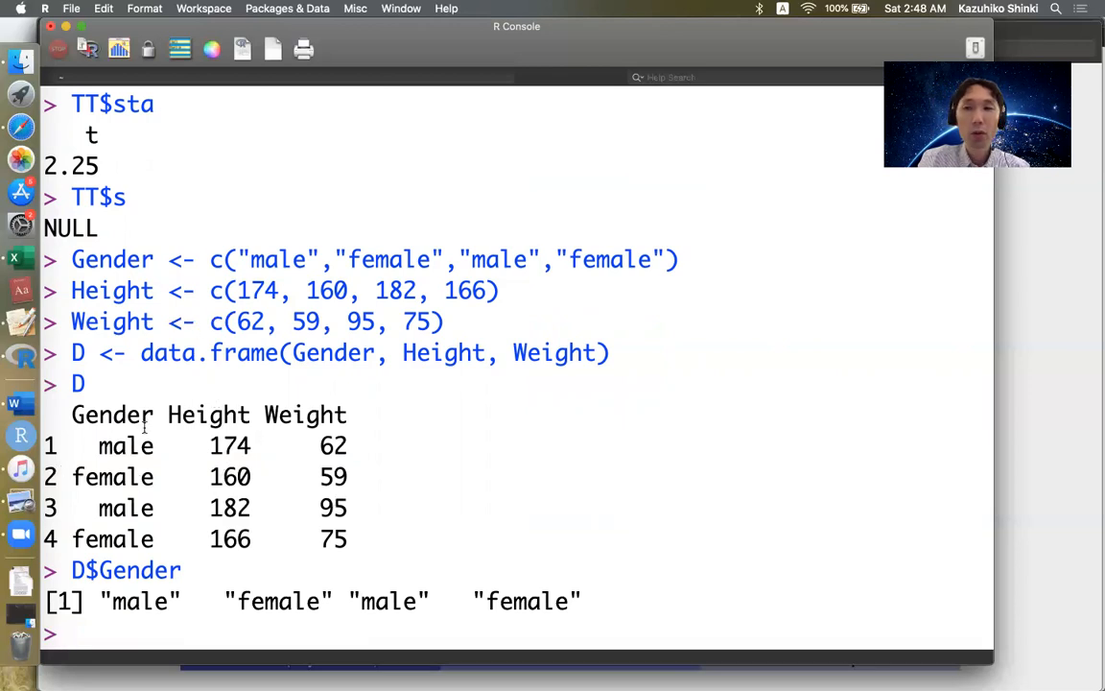
{"action": "mouse_move", "coordinate": [144, 491]}
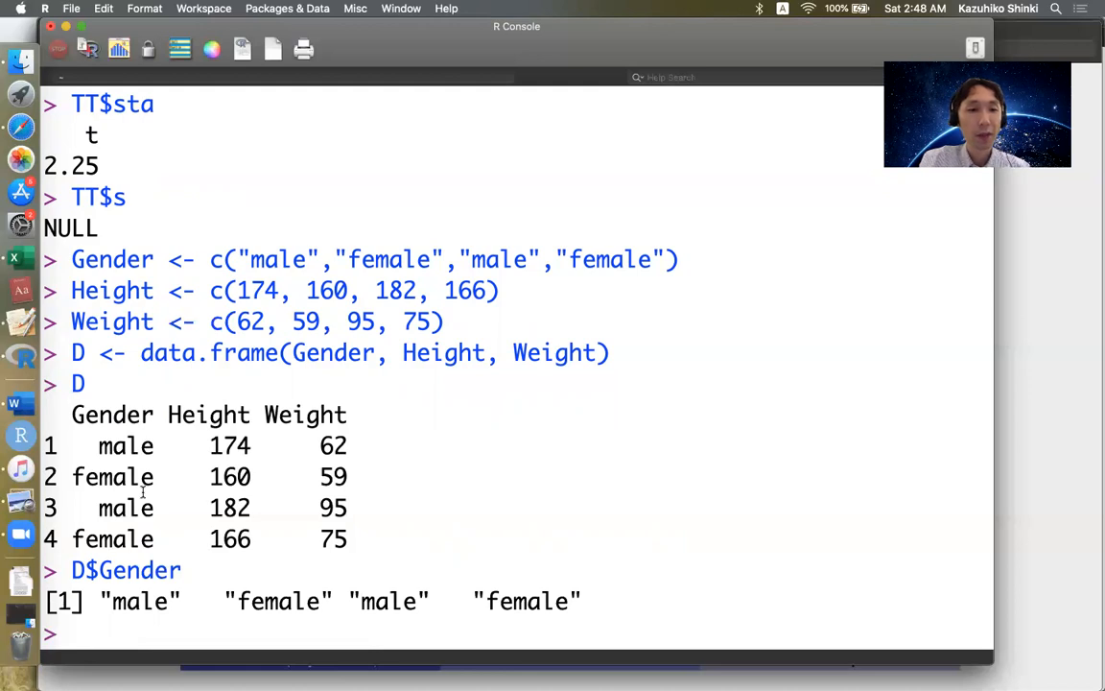
- Convert D$Gender with as.factor(D$Gender) and reprint D
{"action": "type", "text": "as."}
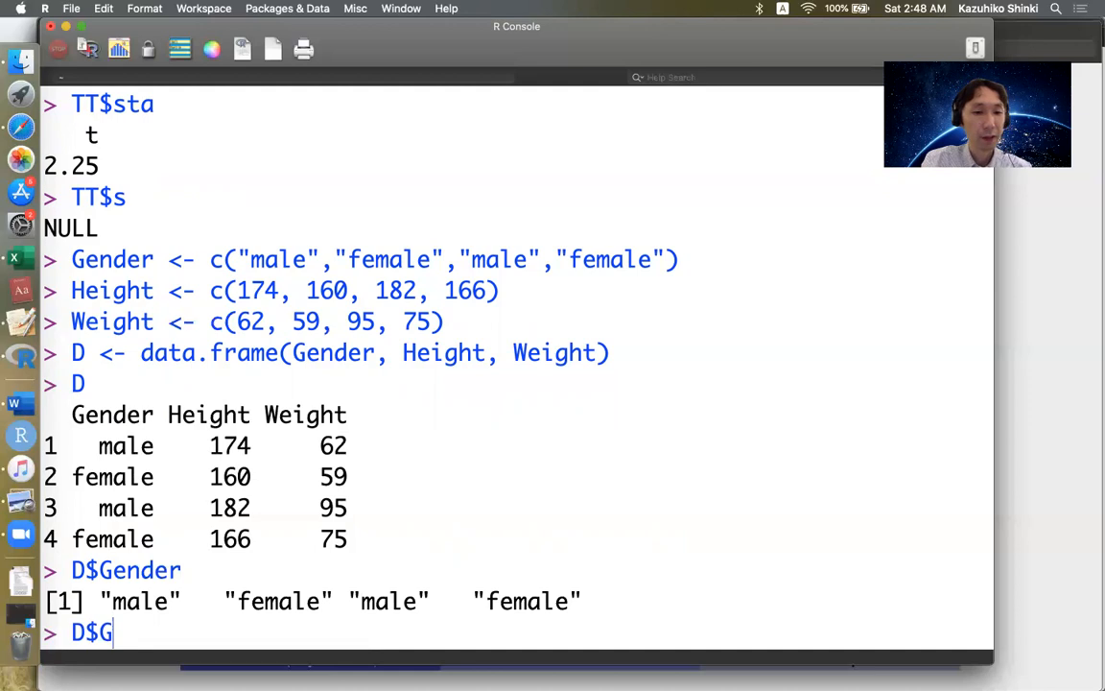
{"action": "type", "text": "ender"}
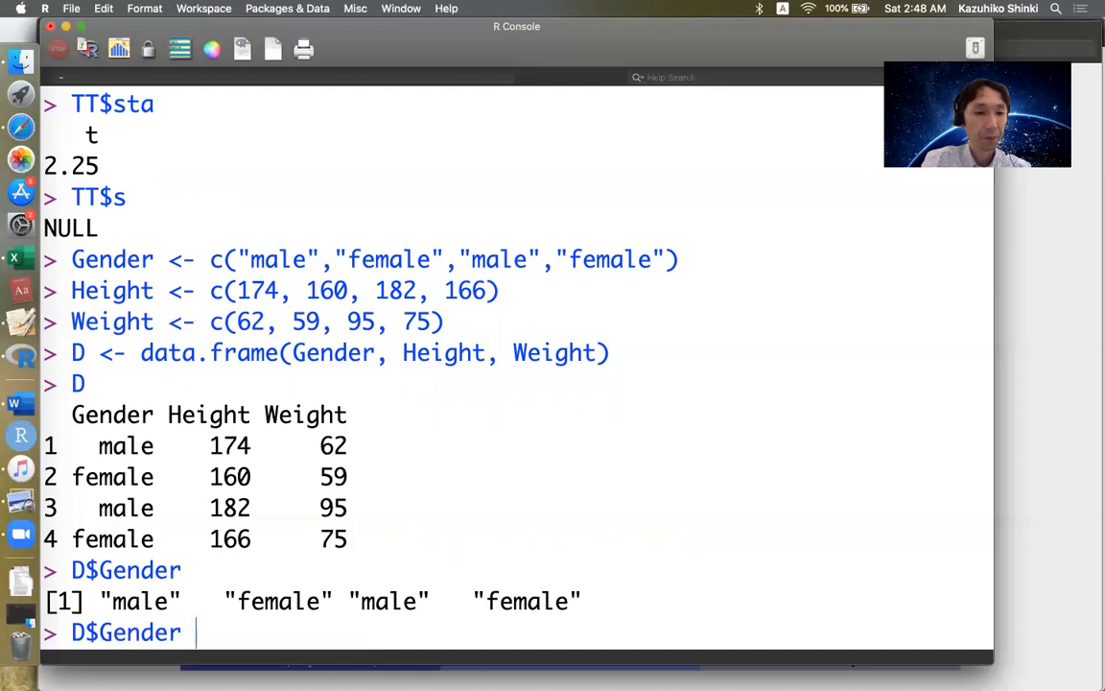
{"action": "type", "text": "<- as.fact"}
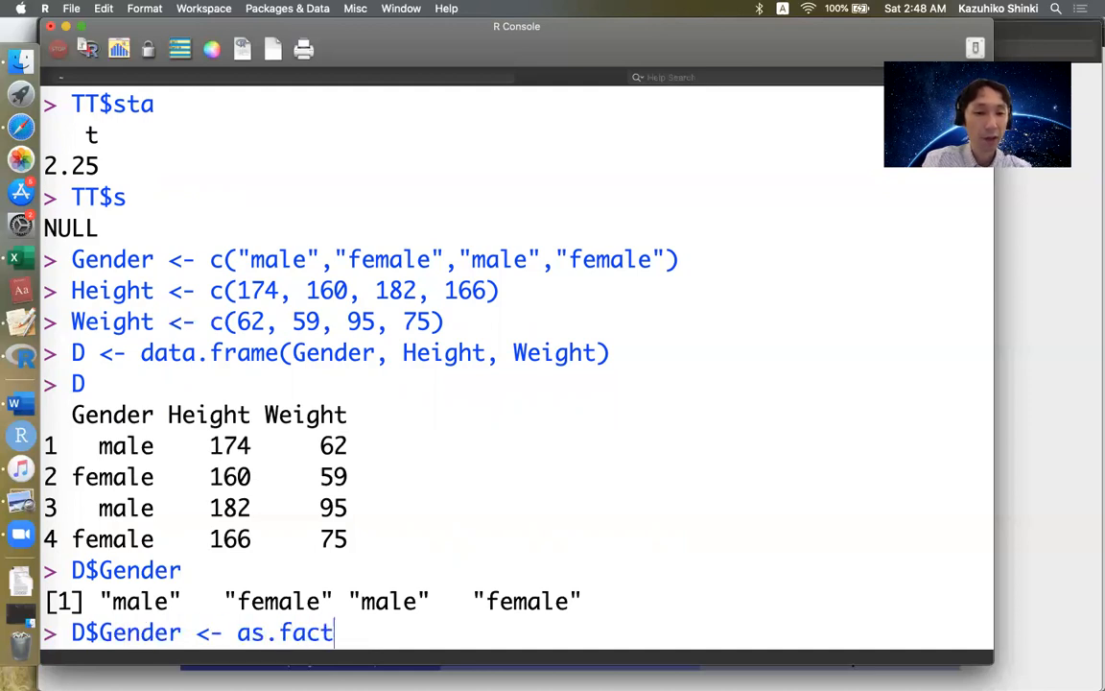
{"action": "type", "text": "or()"}
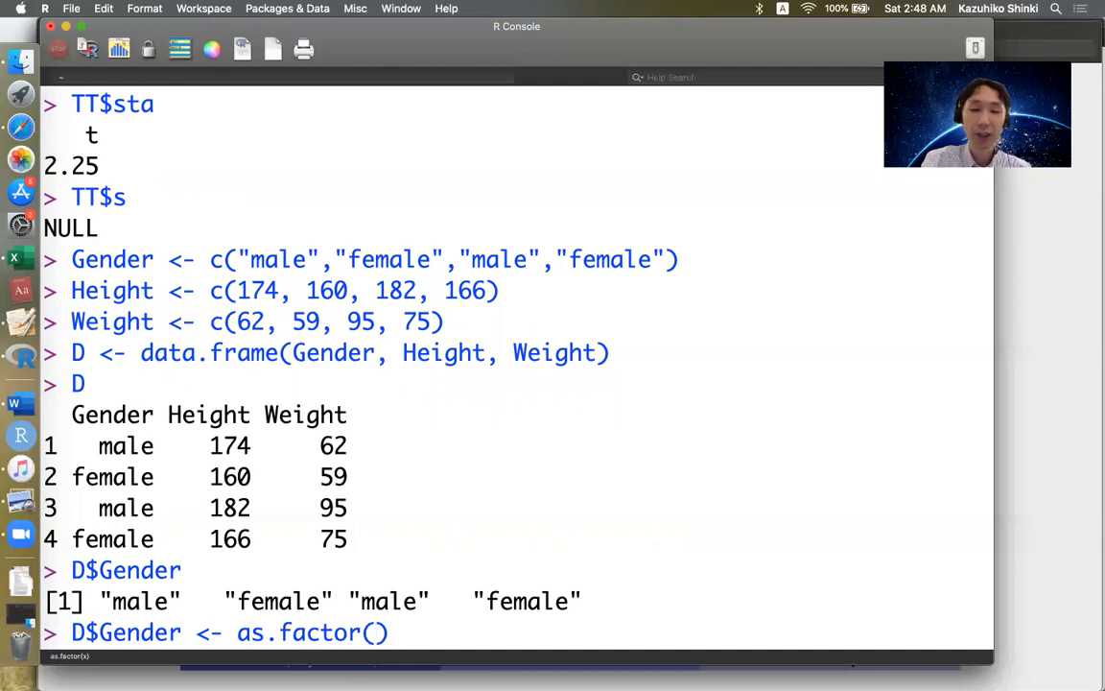
{"action": "type", "text": "D$"}
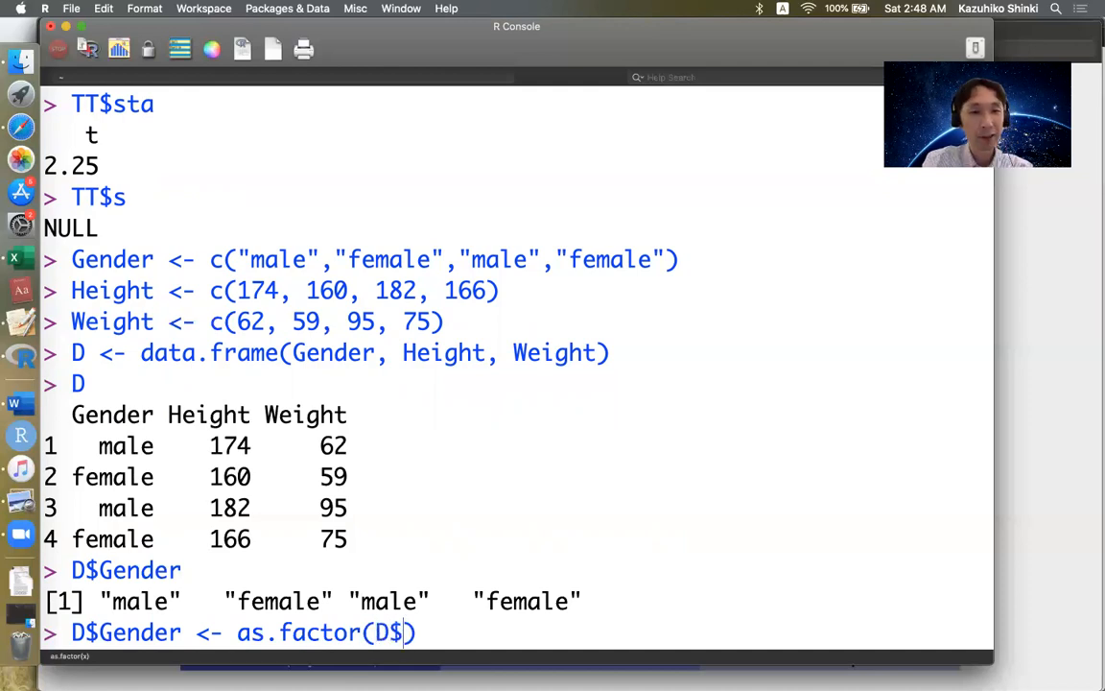
{"action": "type", "text": "Gender)"}
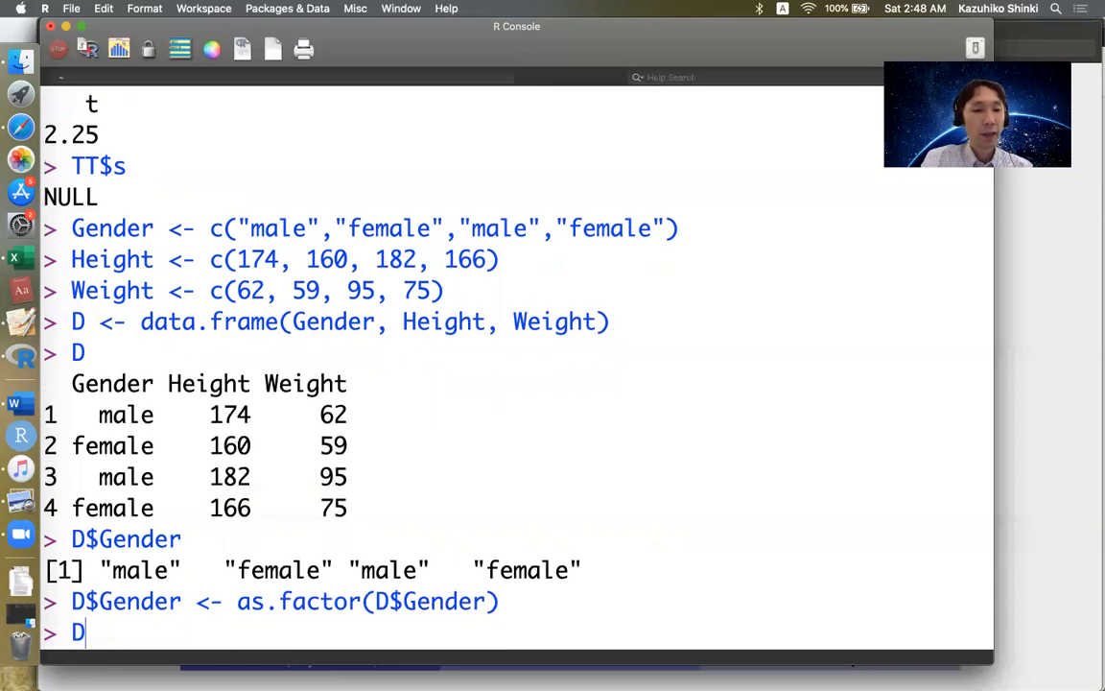
{"action": "key", "text": "Return"}
{"action": "type", "text": "D$Gender"}
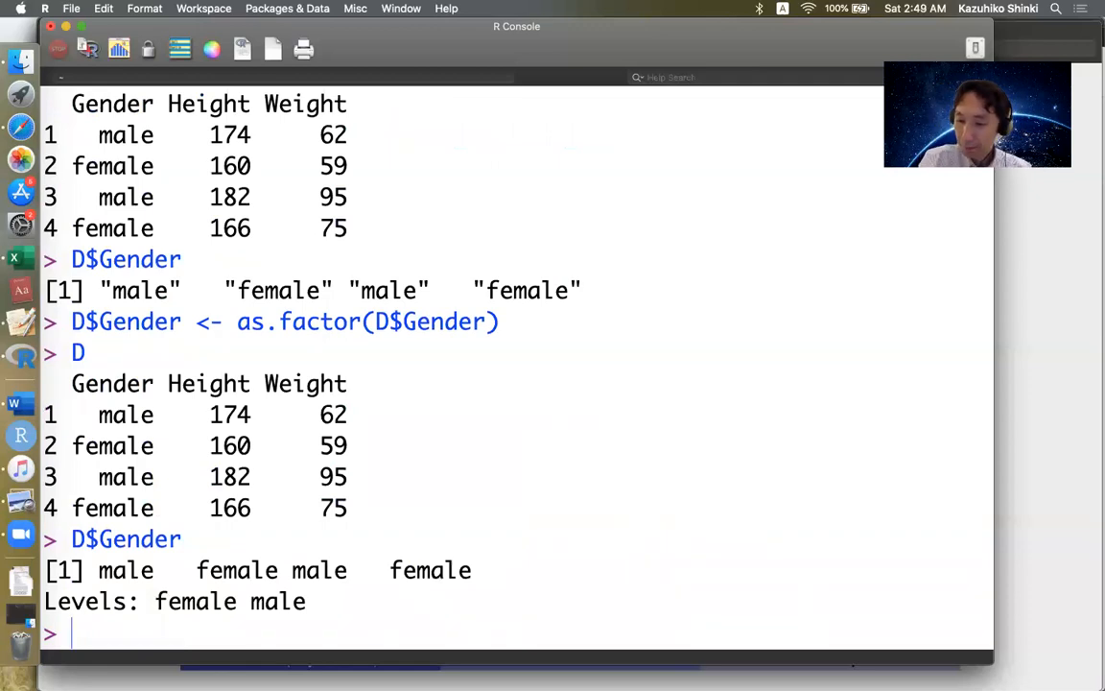
- Index D[2,2] to get the second patient's height, 160
{"action": "type", "text": "D[2,]"}
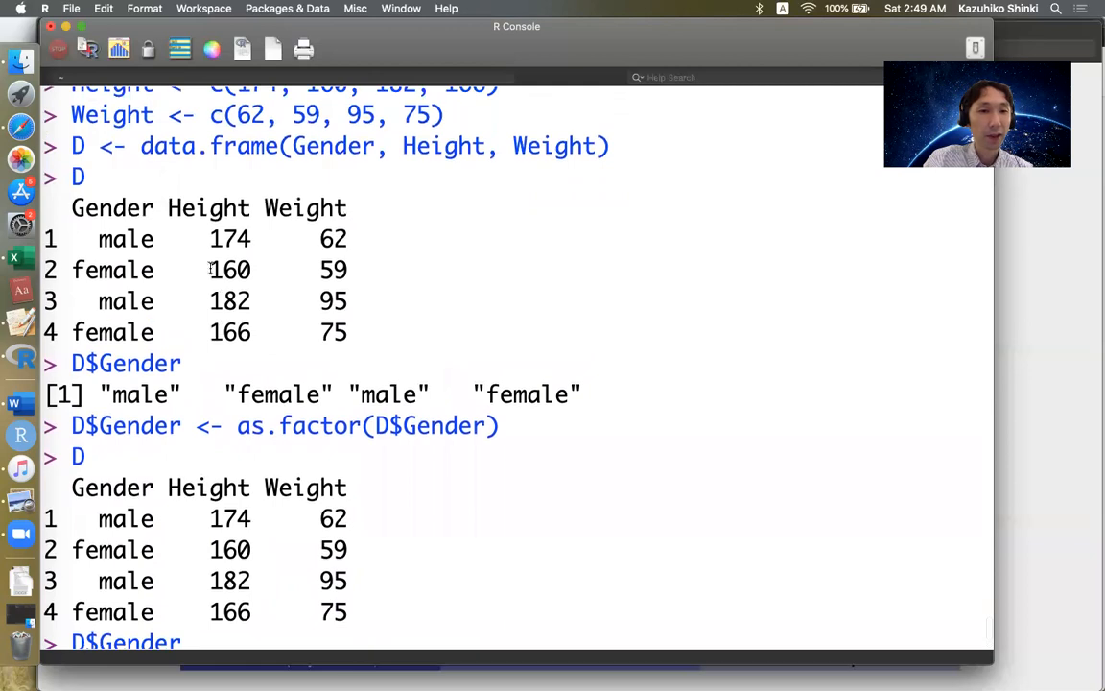
{"action": "double_click", "coordinate": [229, 269]}
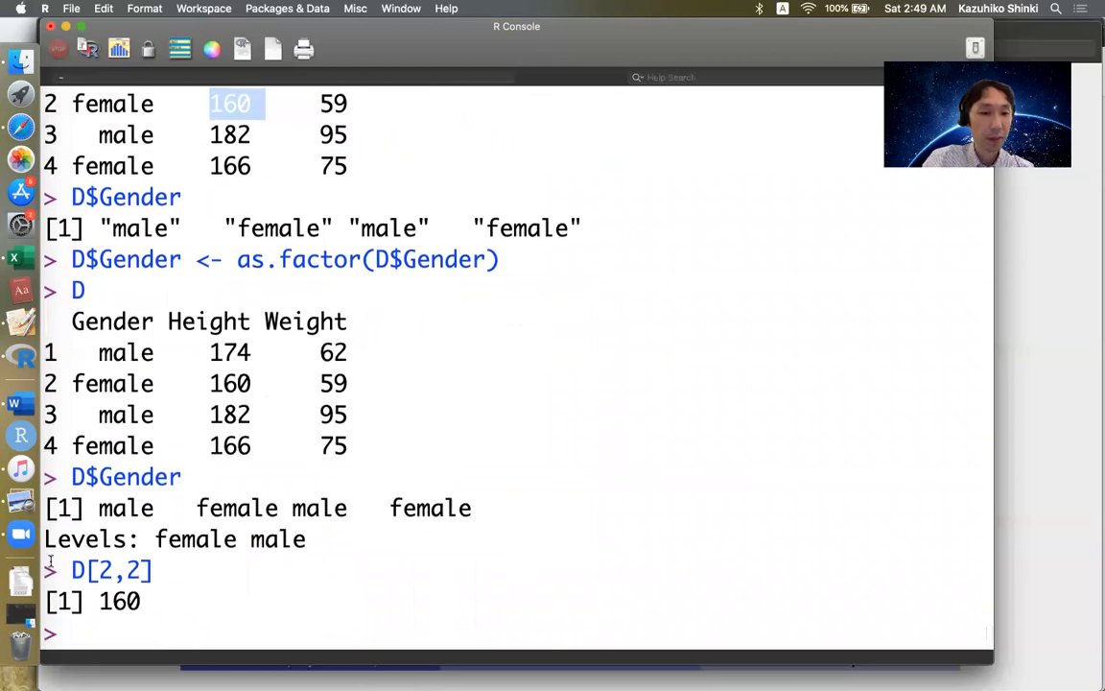
{"action": "triple_click", "coordinate": [110, 570]}
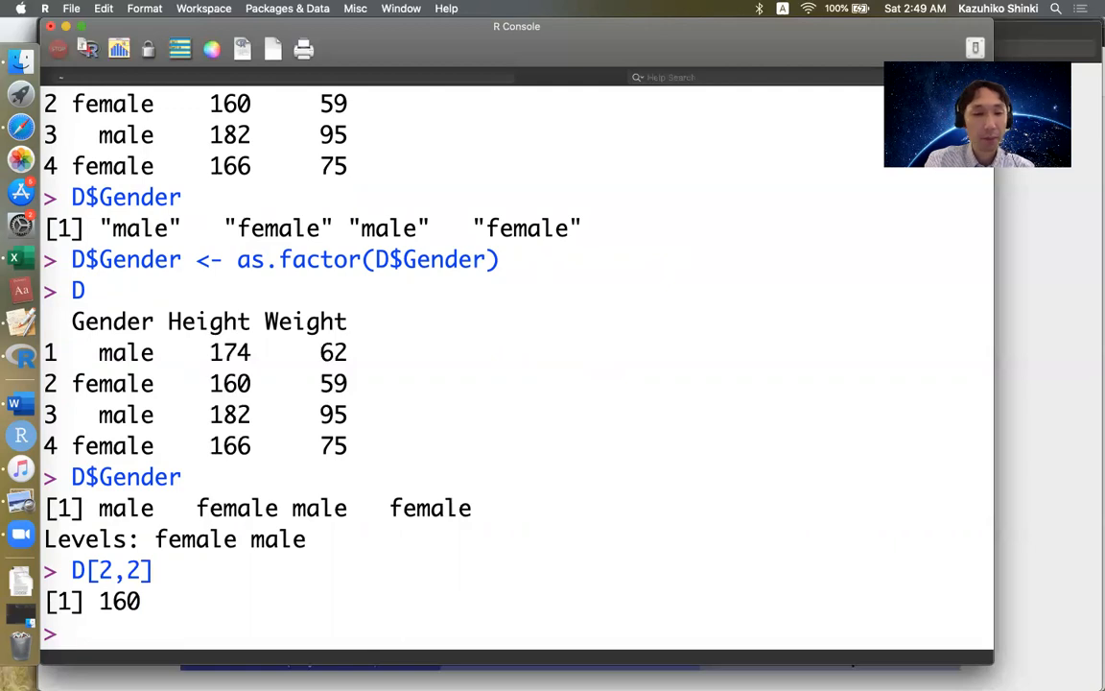
- Run str(D) and point out the observation count and Gender listed as Factor
{"action": "type", "text": "str(D)"}
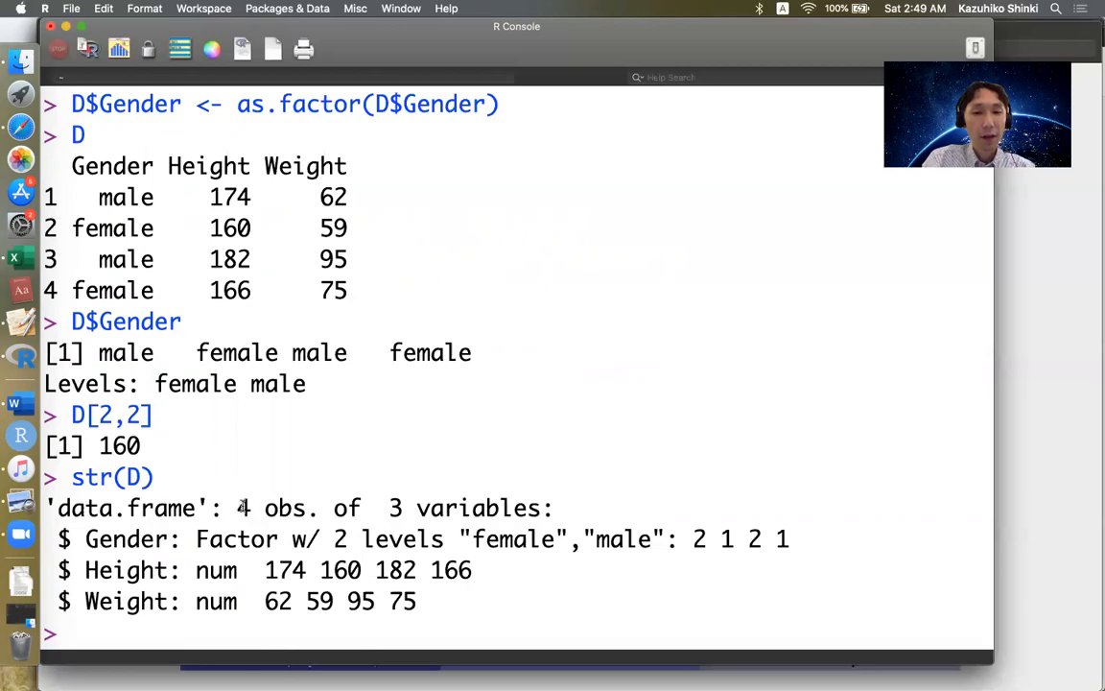
{"action": "double_click", "coordinate": [461, 507]}
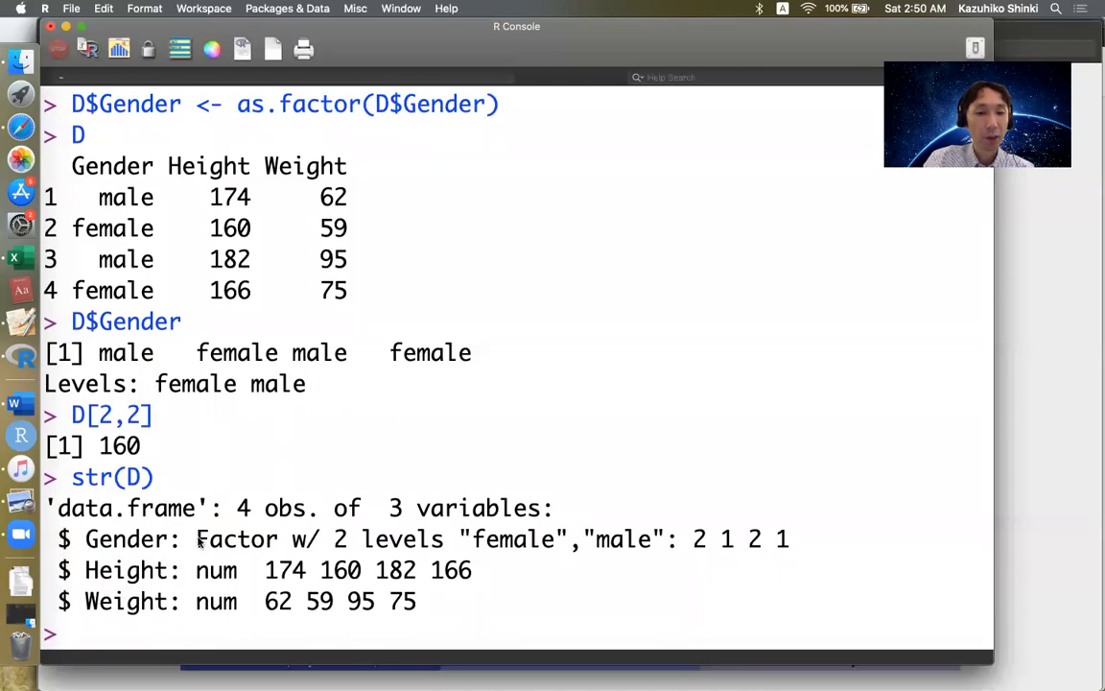
{"action": "double_click", "coordinate": [120, 538]}
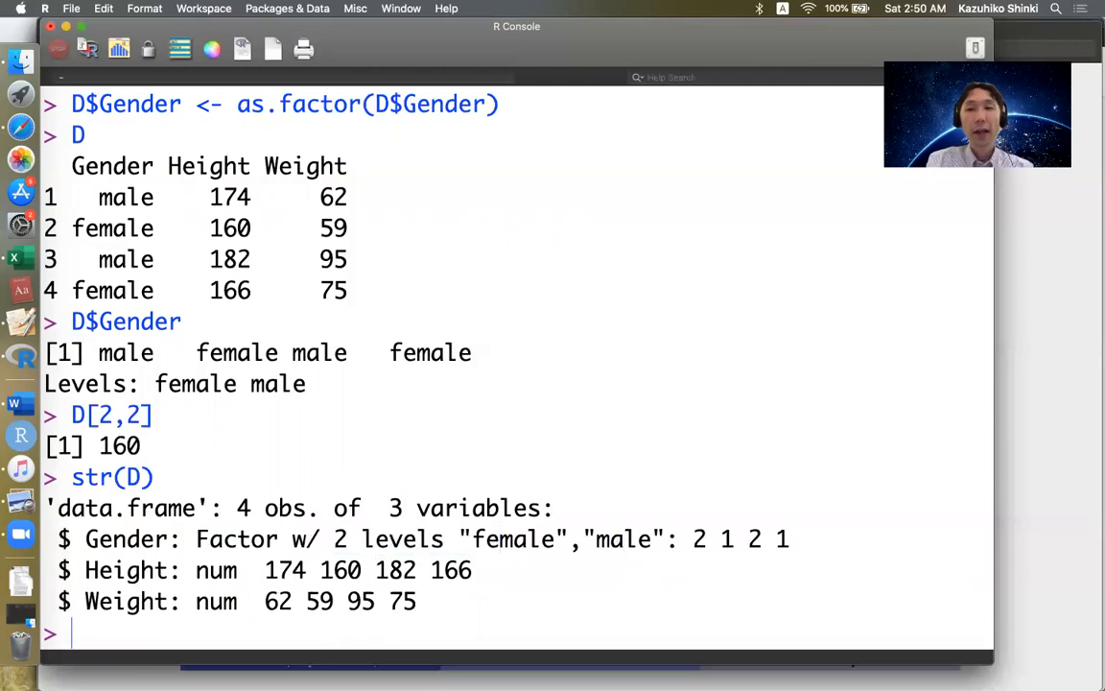
- Print head(D), then head(D,3) for only the first three rows
{"action": "type", "text": "head(D)"}
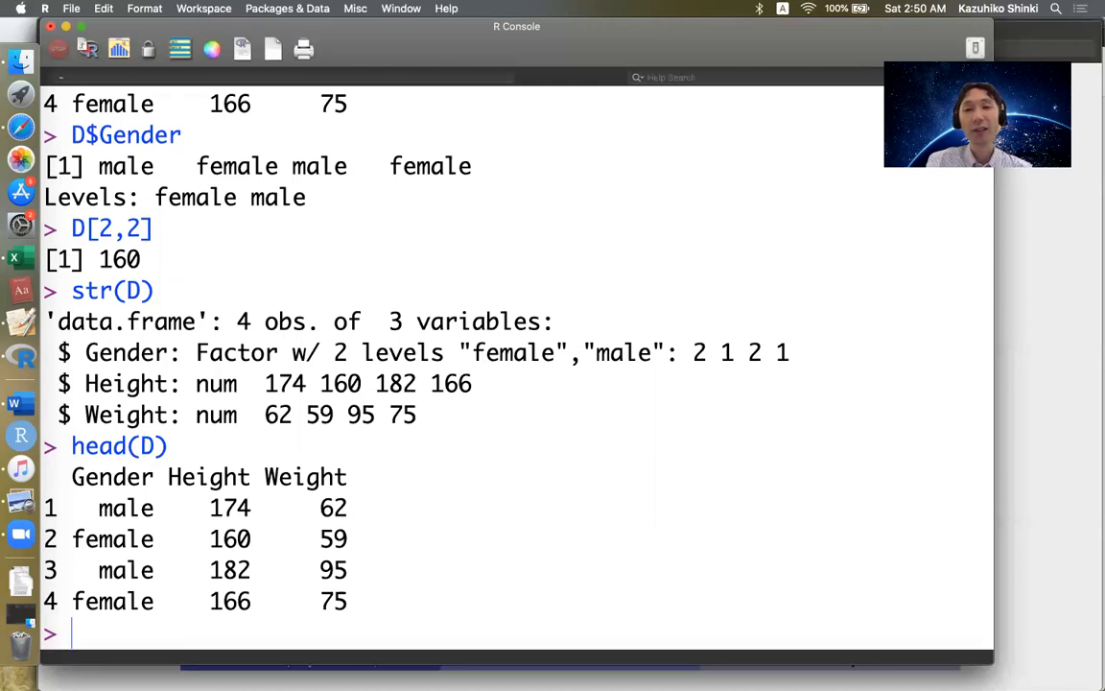
{"action": "type", "text": "head(D)"}
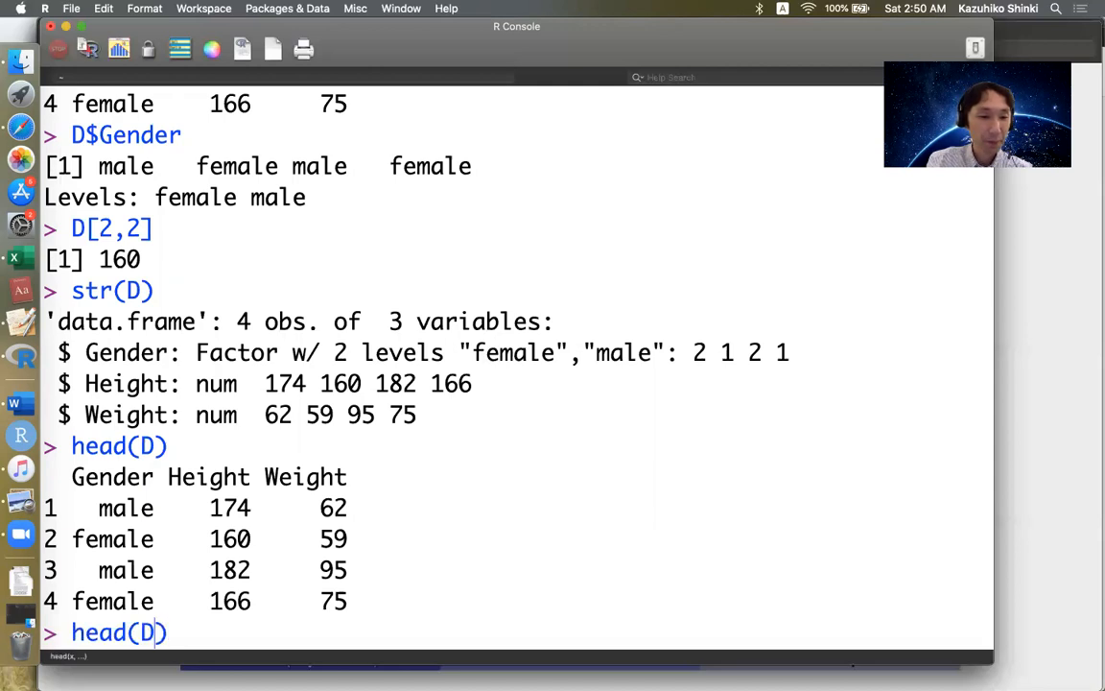
{"action": "type", "text": ",3"}
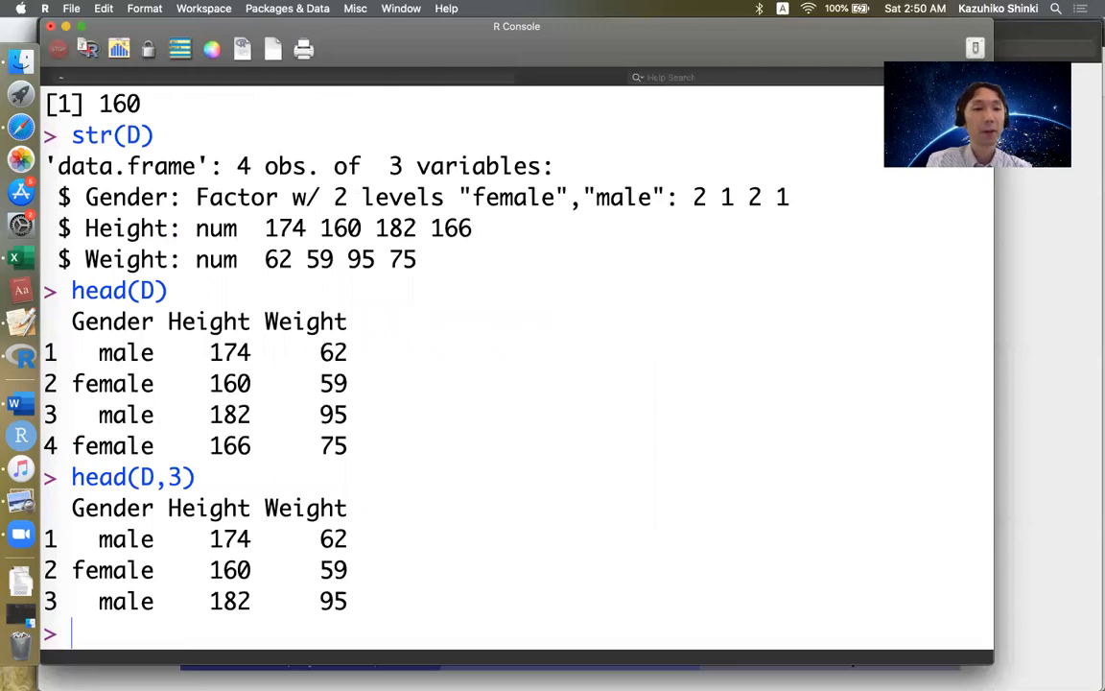
{"action": "mouse_move", "coordinate": [216, 631]}
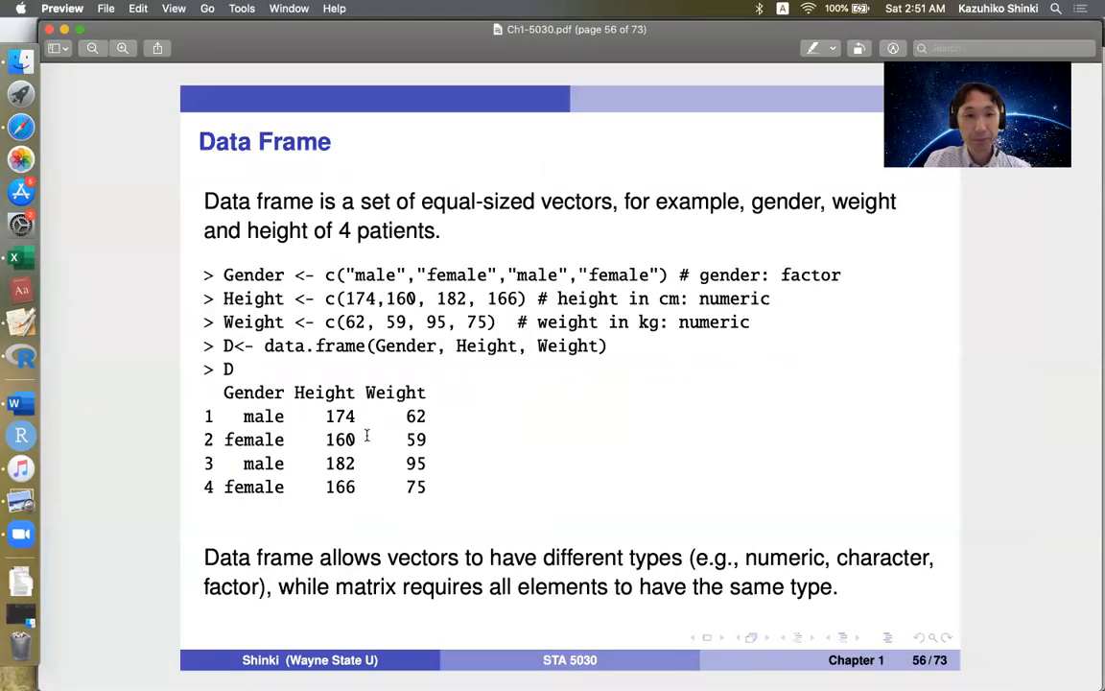
{"action": "mouse_move", "coordinate": [95, 378]}
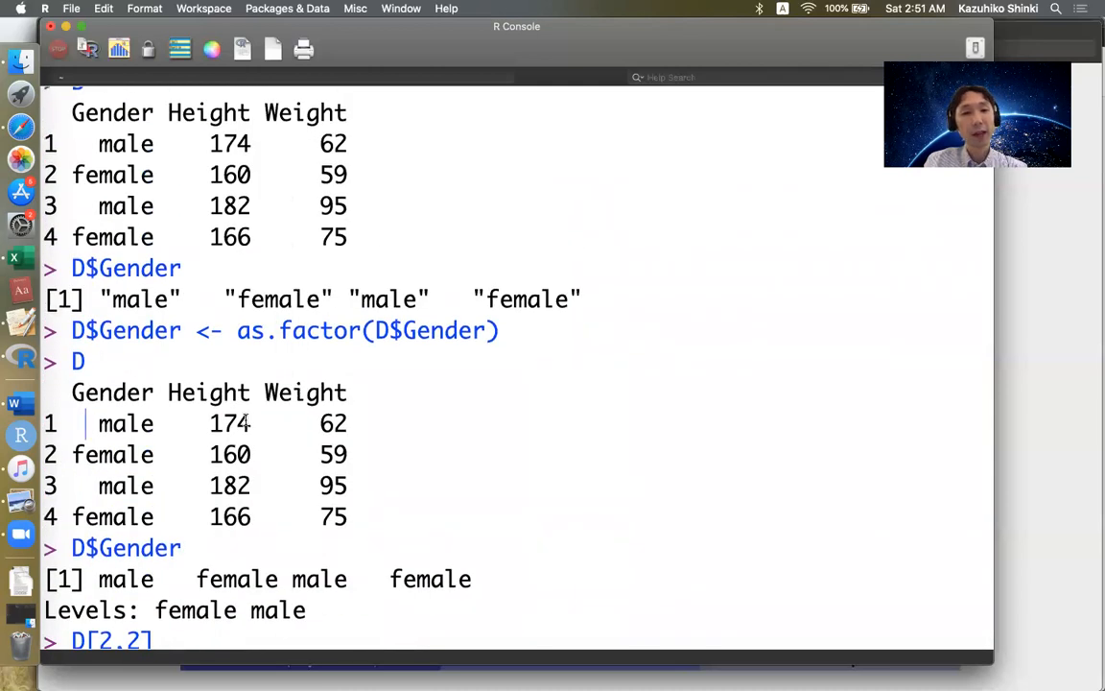
- Highlight D's first two rows and the Height and Weight column names
{"action": "left_click_drag", "start_coordinate": [92, 423], "coordinate": [345, 455]}
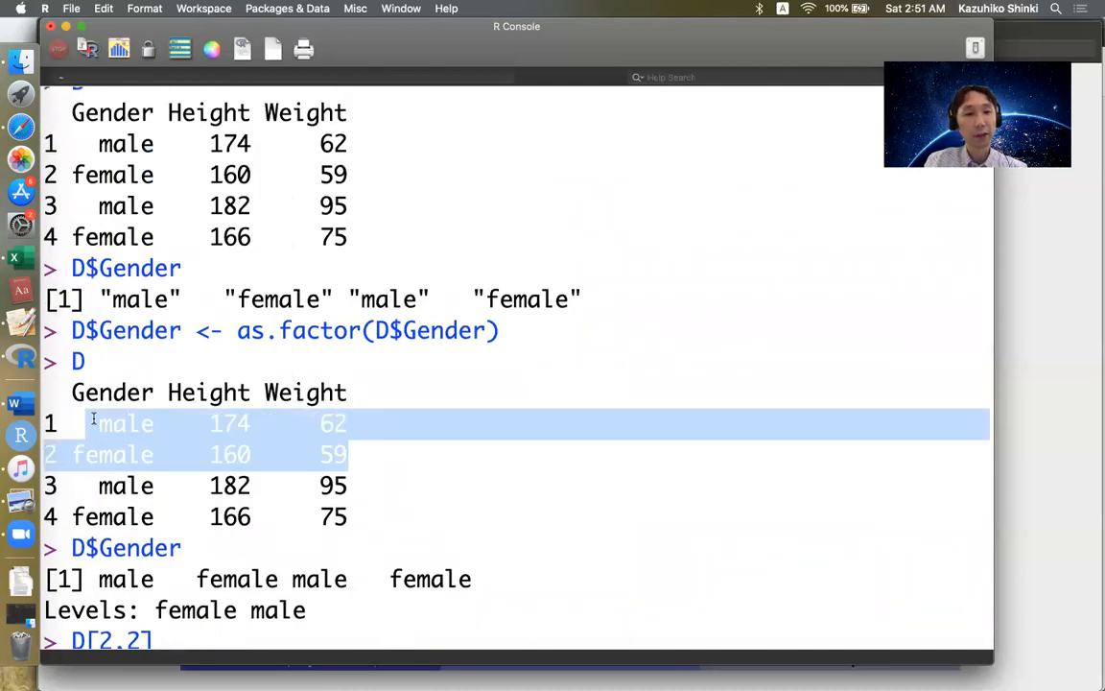
{"action": "left_click", "coordinate": [413, 475]}
{"action": "type", "text": "str(D)"}
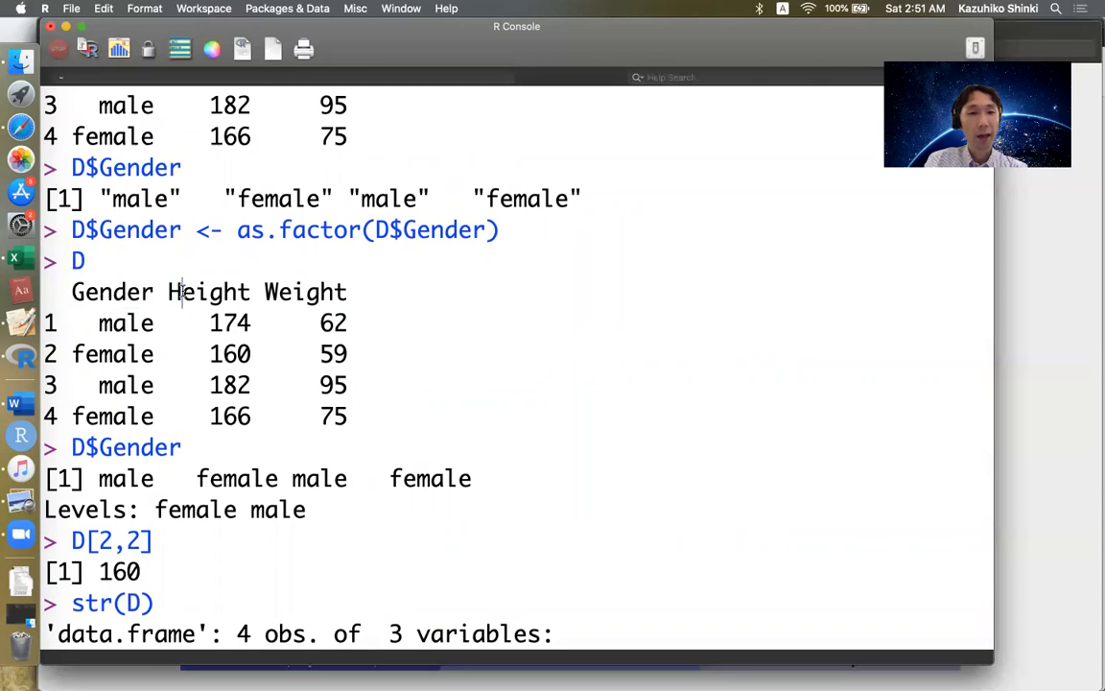
{"action": "double_click", "coordinate": [208, 291]}
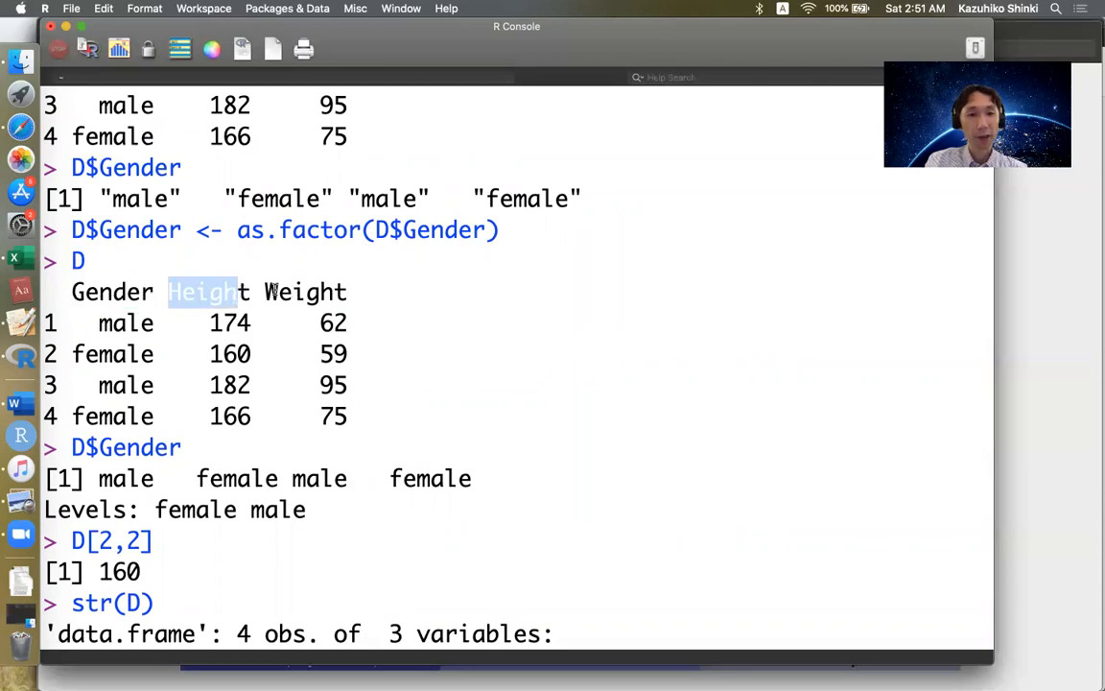
{"action": "left_click_drag", "start_coordinate": [202, 292], "coordinate": [307, 292]}
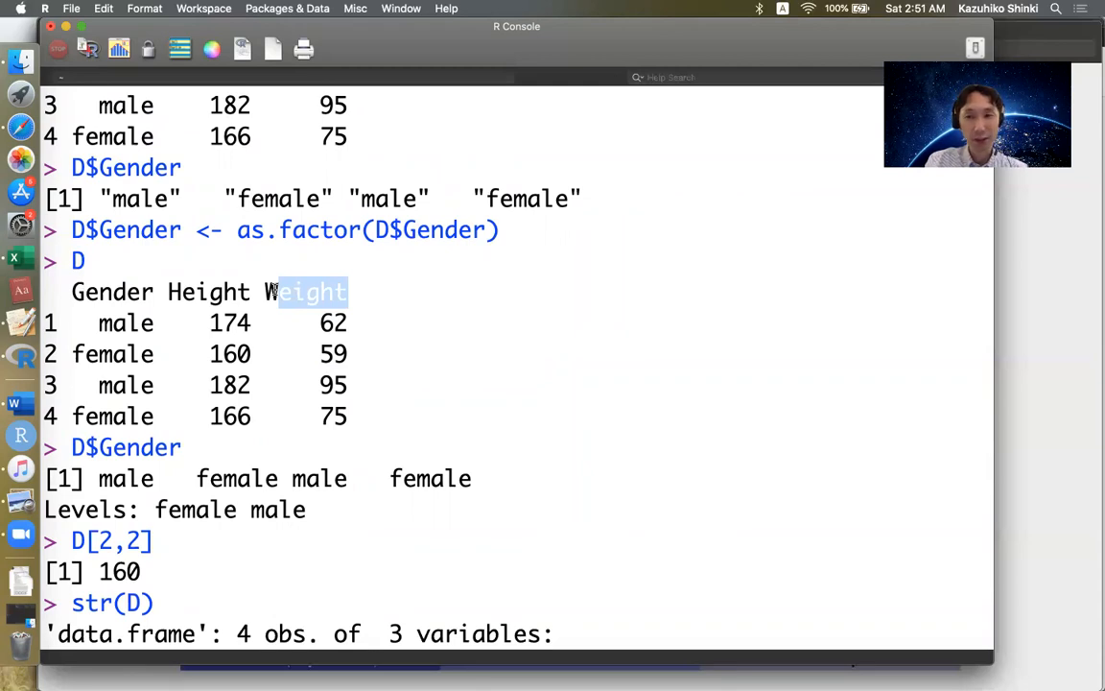
{"action": "mouse_move", "coordinate": [331, 424]}
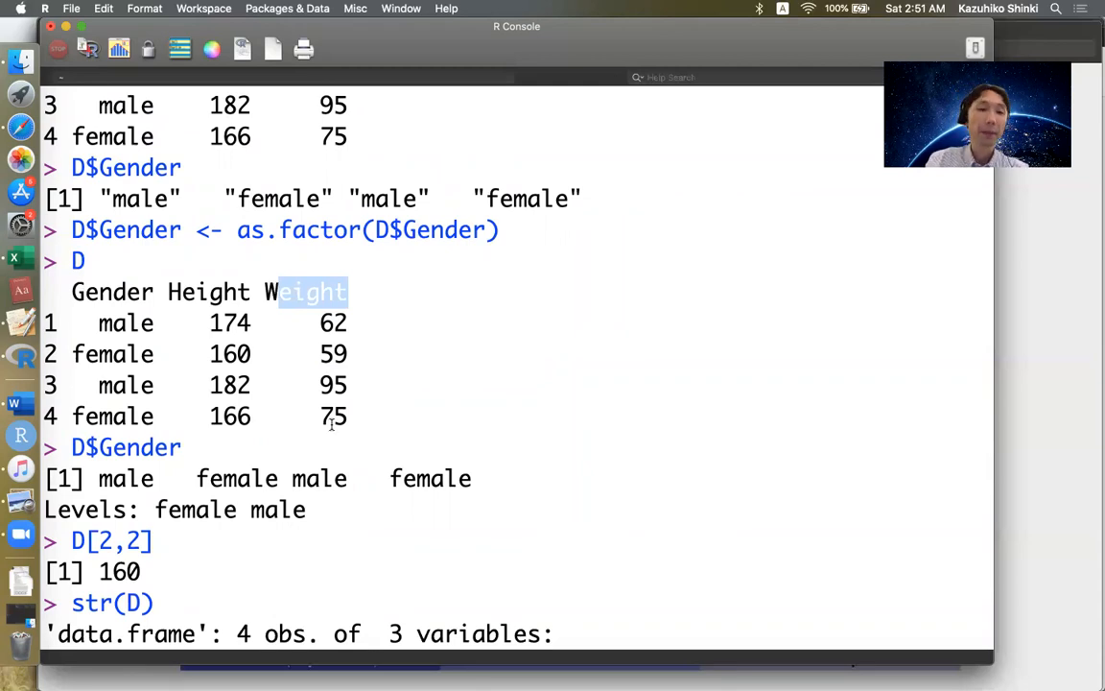
{"action": "mouse_move", "coordinate": [176, 286]}
{"action": "type", "text": "D$"}
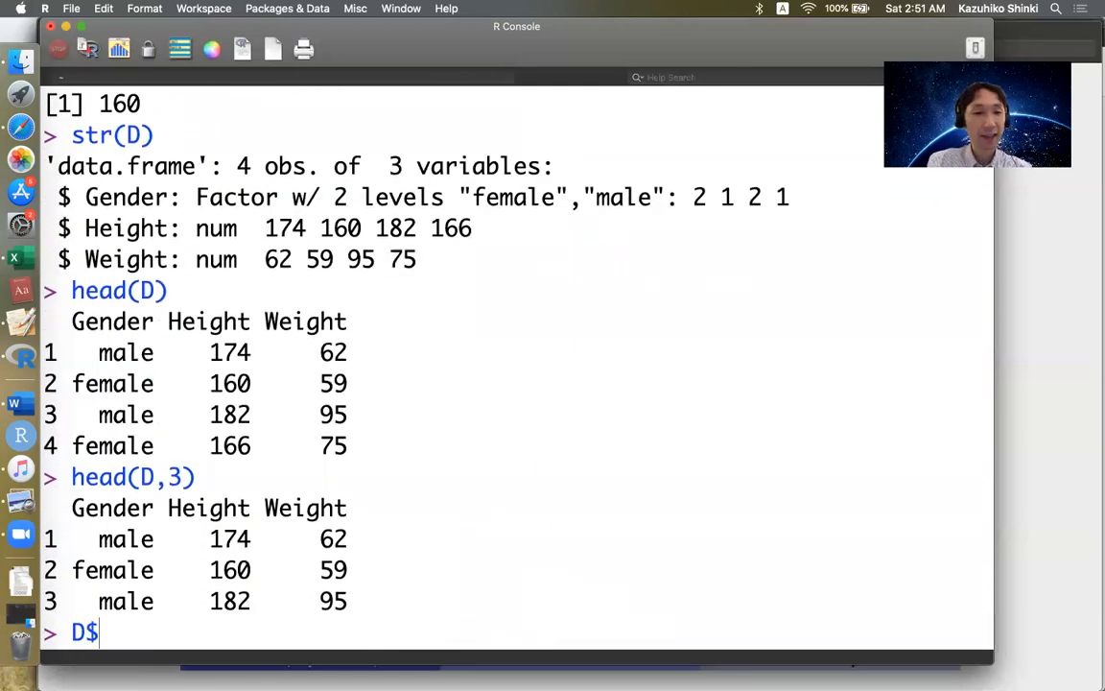
- Print D$Gender with its levels, then D$Height[3] returning 182
{"action": "type", "text": "Gender"}
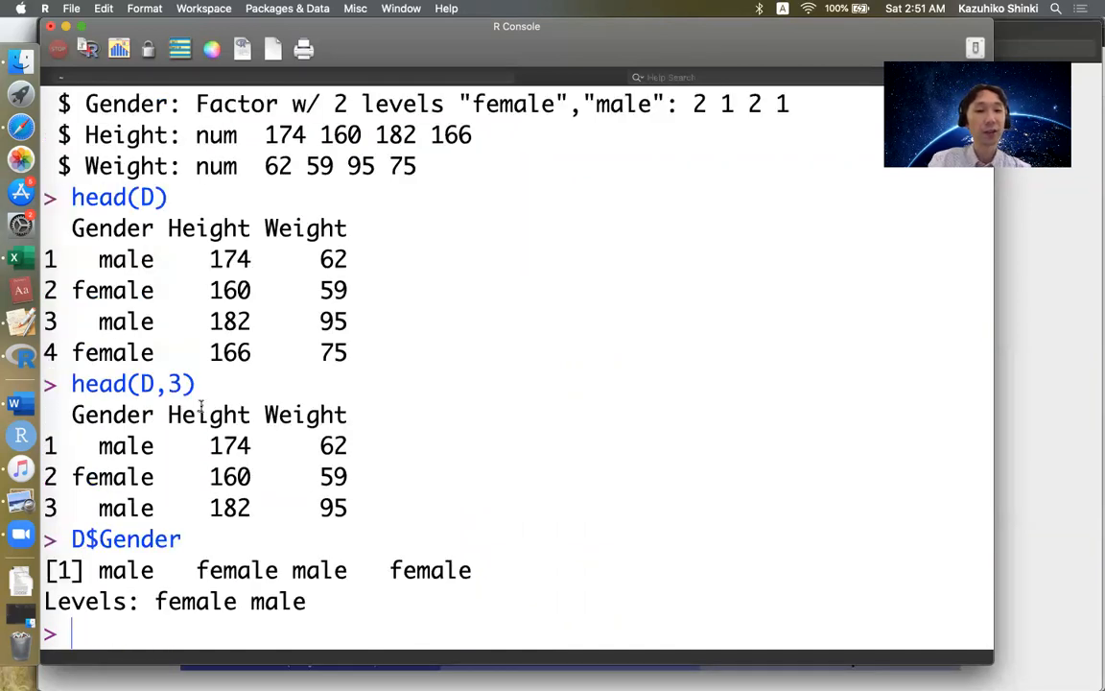
{"action": "type", "text": "D$Gender"}
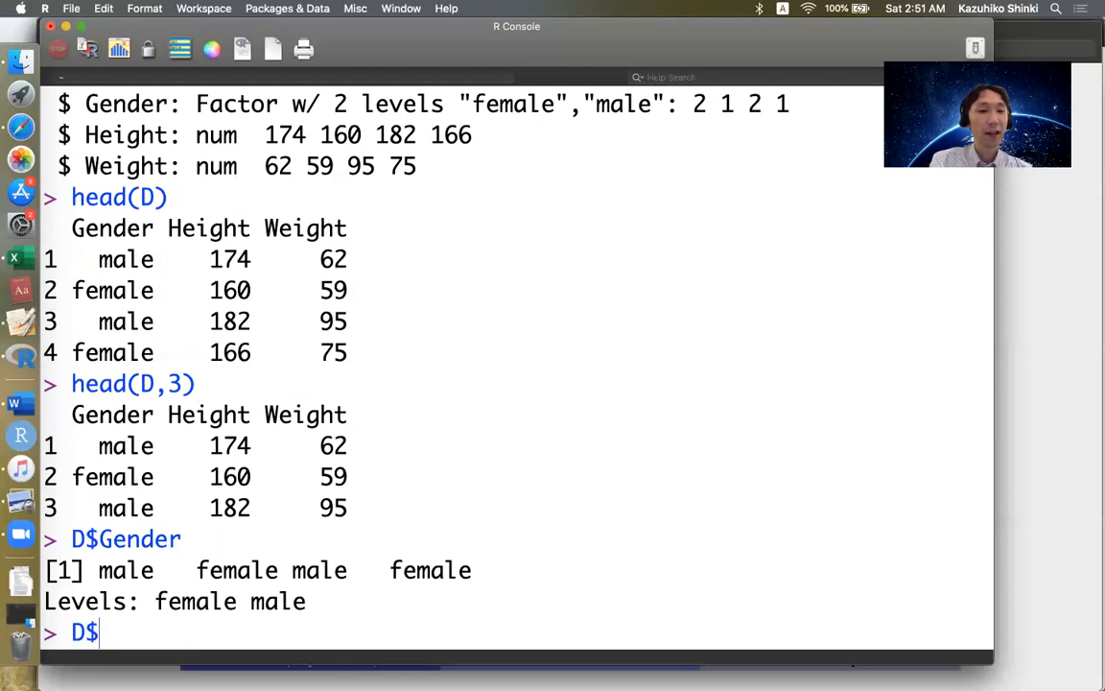
{"action": "type", "text": "Height[3]"}
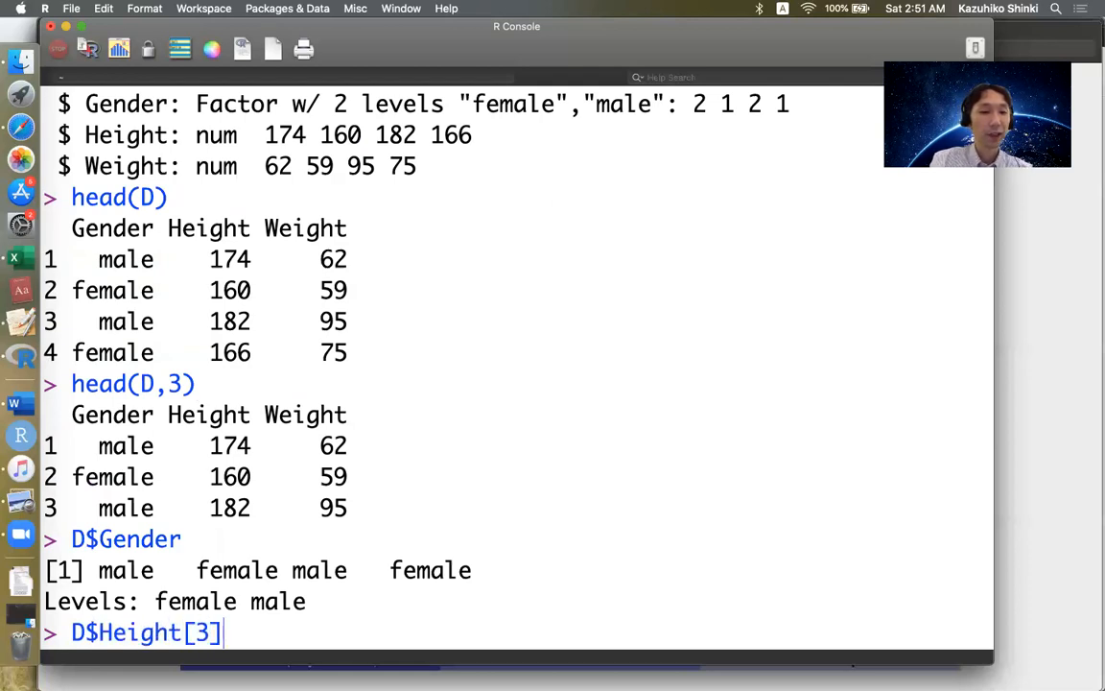
{"action": "key", "text": "enter"}
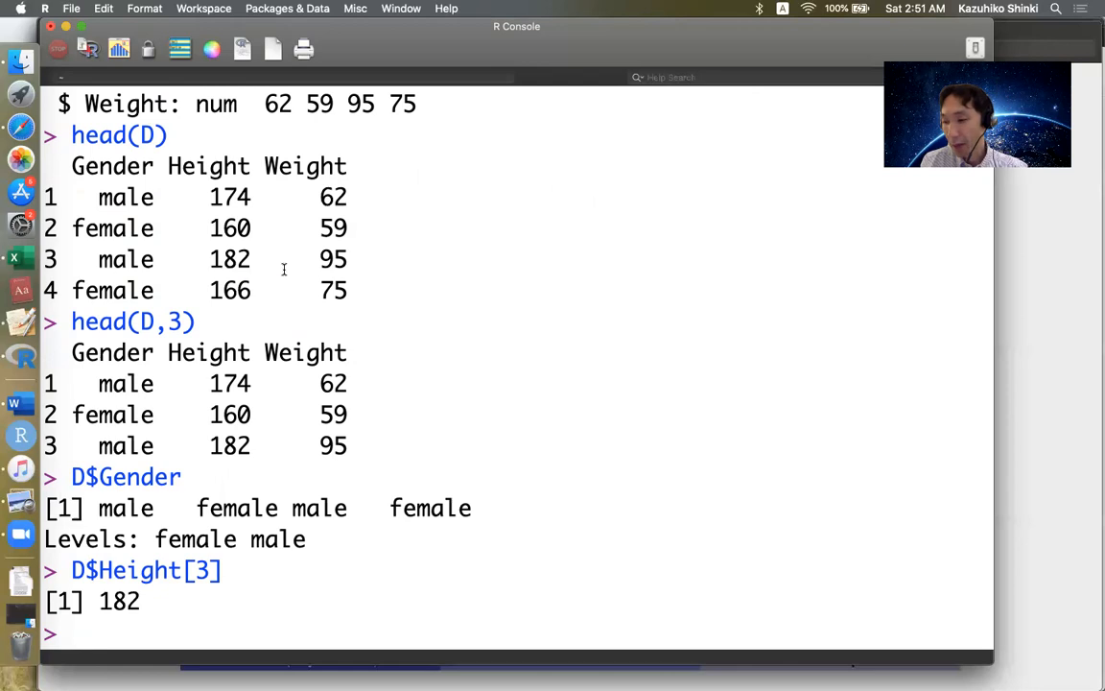
{"action": "mouse_move", "coordinate": [184, 592]}
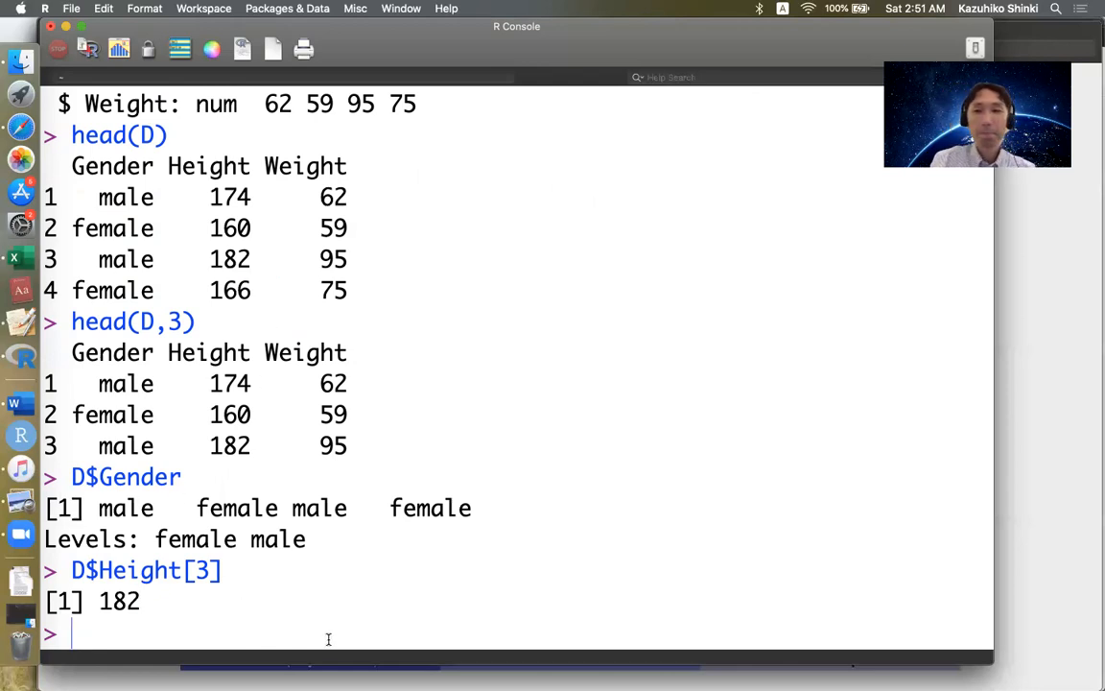
- Run D <- edit(D) and move the R Data Editor window to the right
{"action": "type", "text": "D <- edid"}
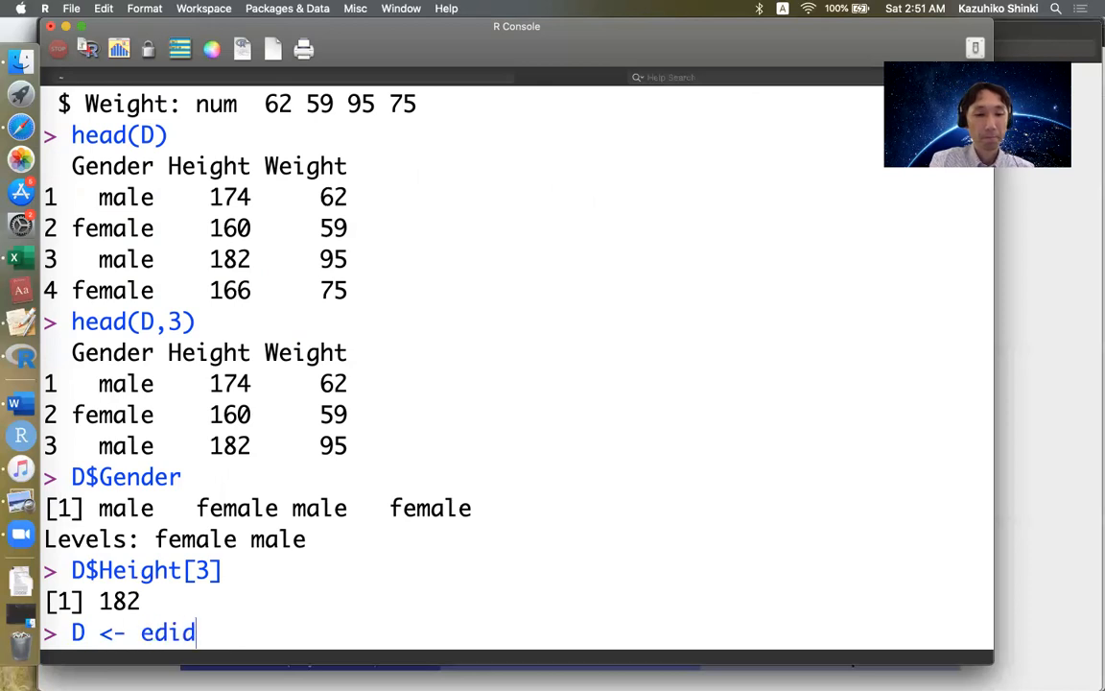
{"action": "type", "text": "(D)"}
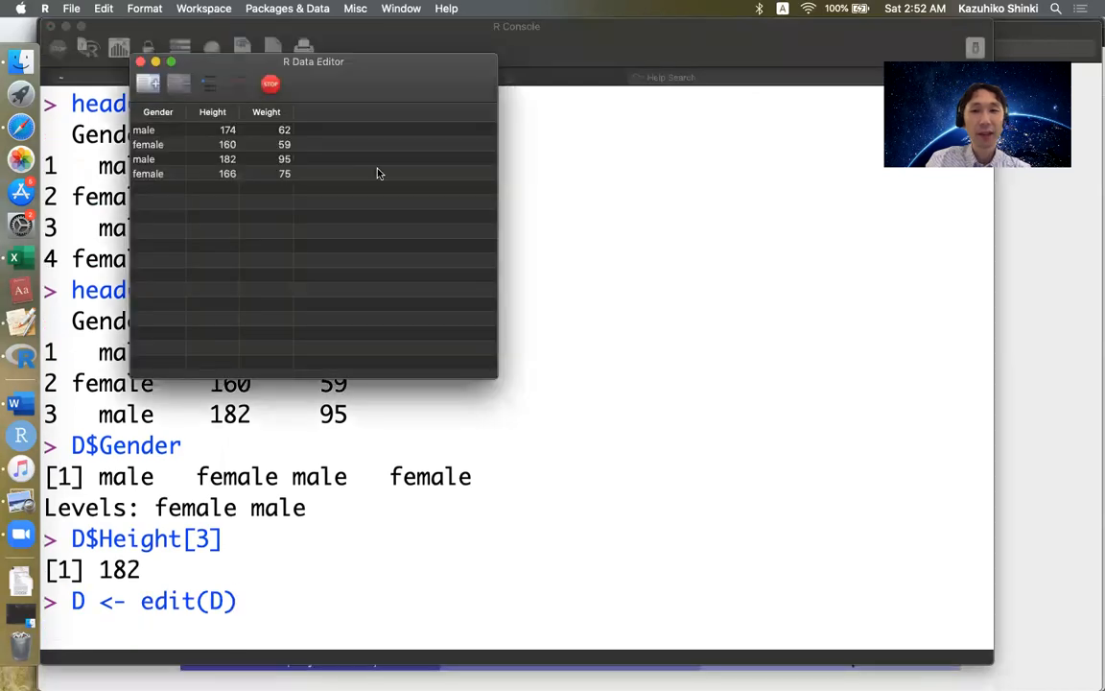
{"action": "mouse_move", "coordinate": [173, 570]}
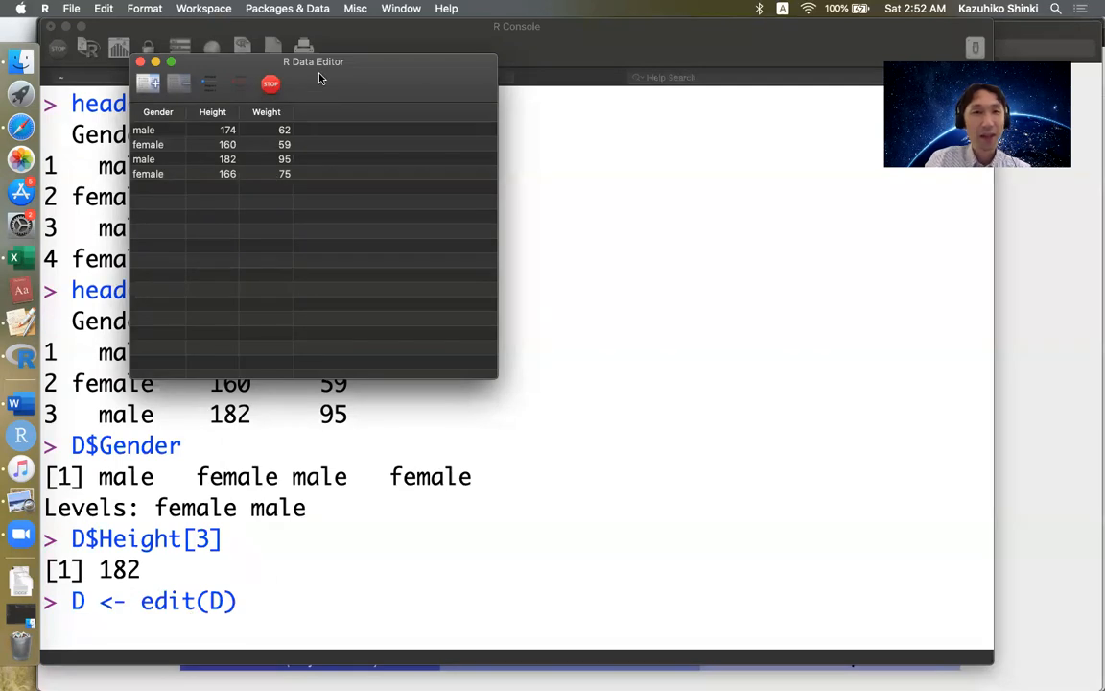
{"action": "left_click_drag", "start_coordinate": [314, 61], "coordinate": [592, 96]}
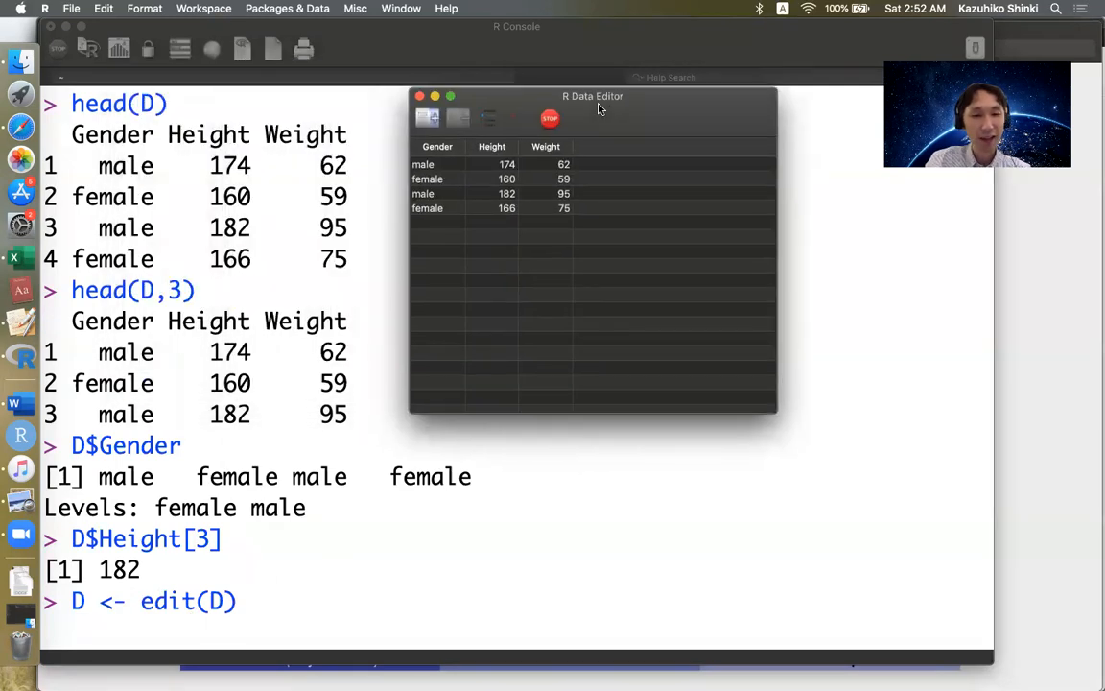
{"action": "left_click_drag", "start_coordinate": [592, 96], "coordinate": [729, 114]}
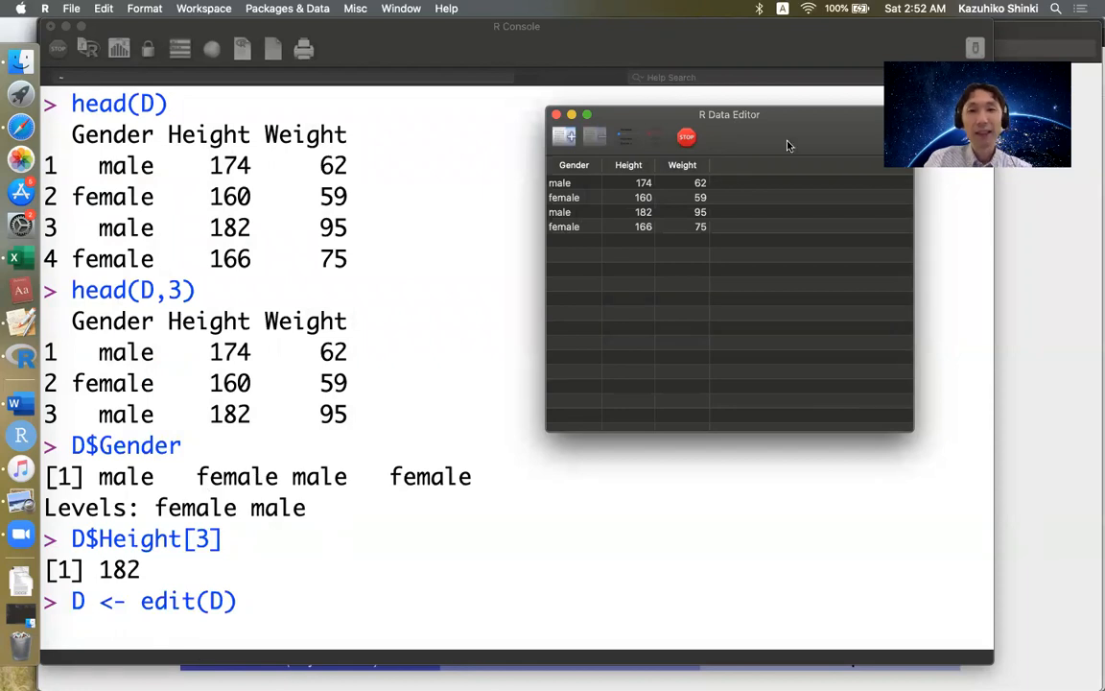
- Change the first patient's Height cell from 174 to 199
{"action": "left_click", "coordinate": [624, 197]}
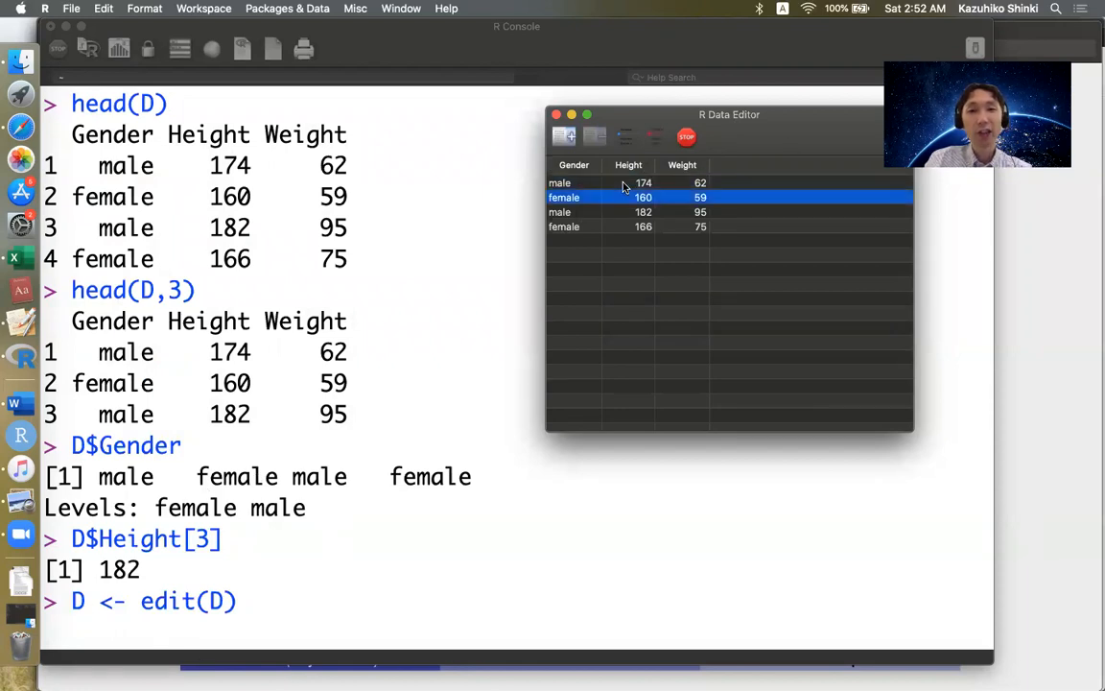
{"action": "left_click", "coordinate": [624, 183]}
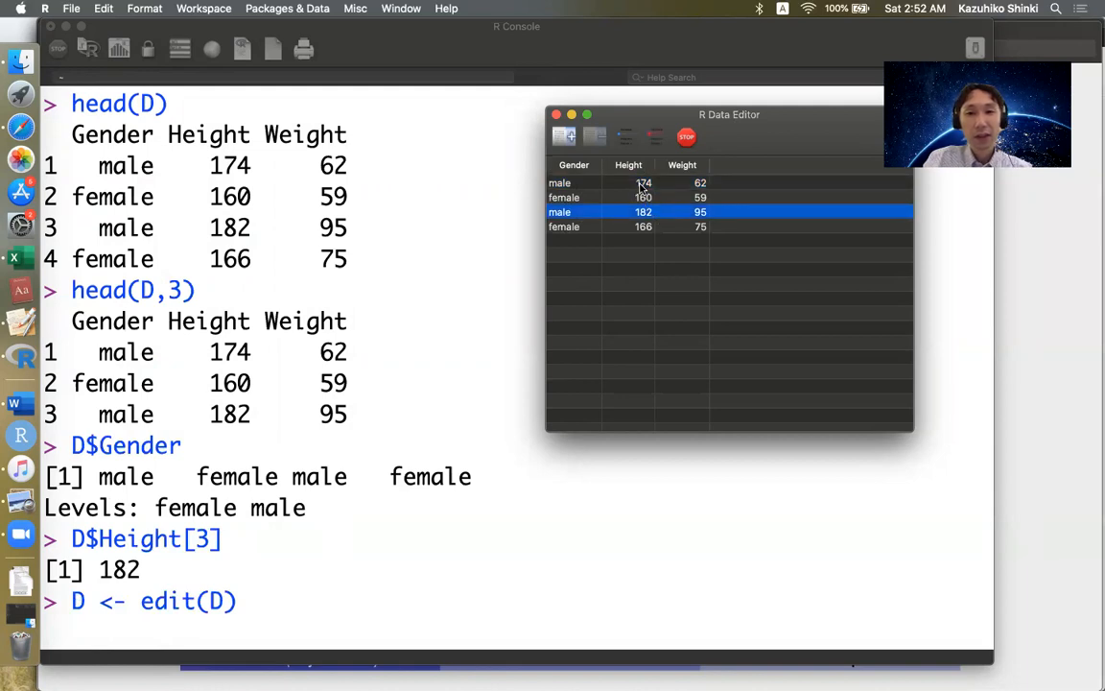
{"action": "left_click", "coordinate": [642, 183]}
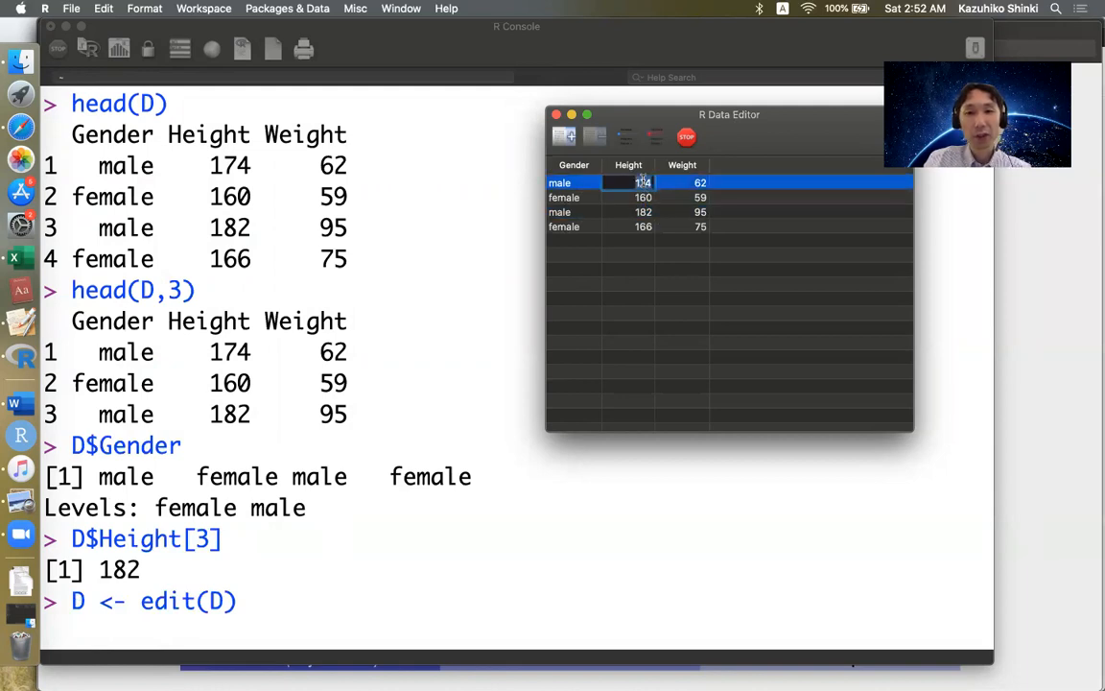
{"action": "mouse_move", "coordinate": [767, 239]}
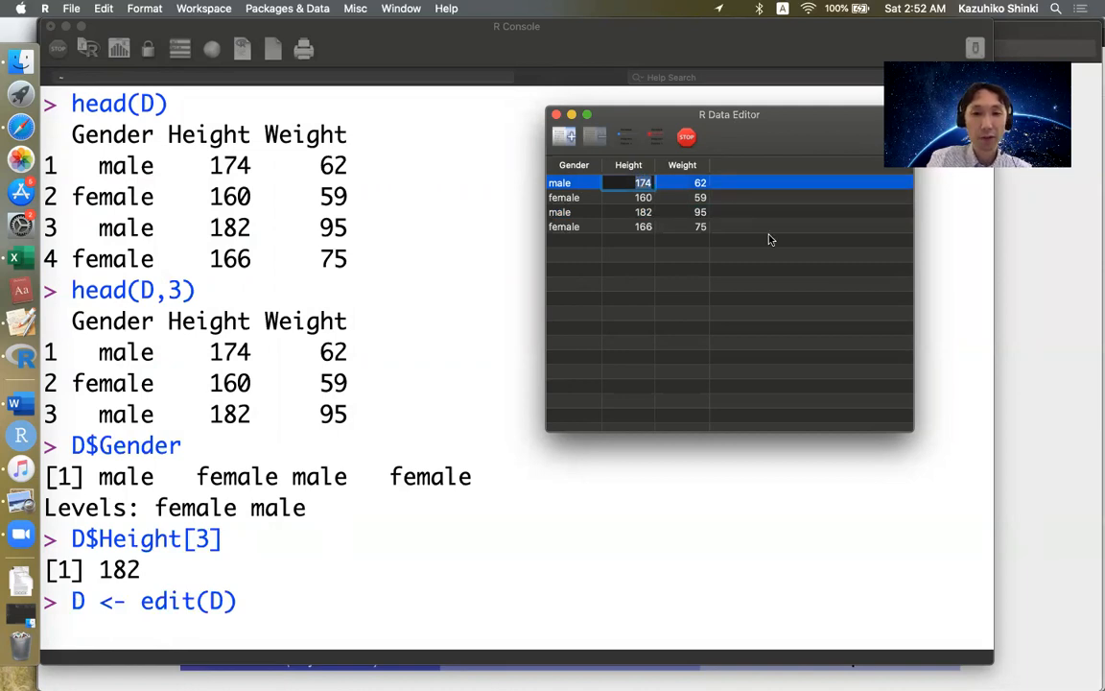
{"action": "type", "text": "199"}
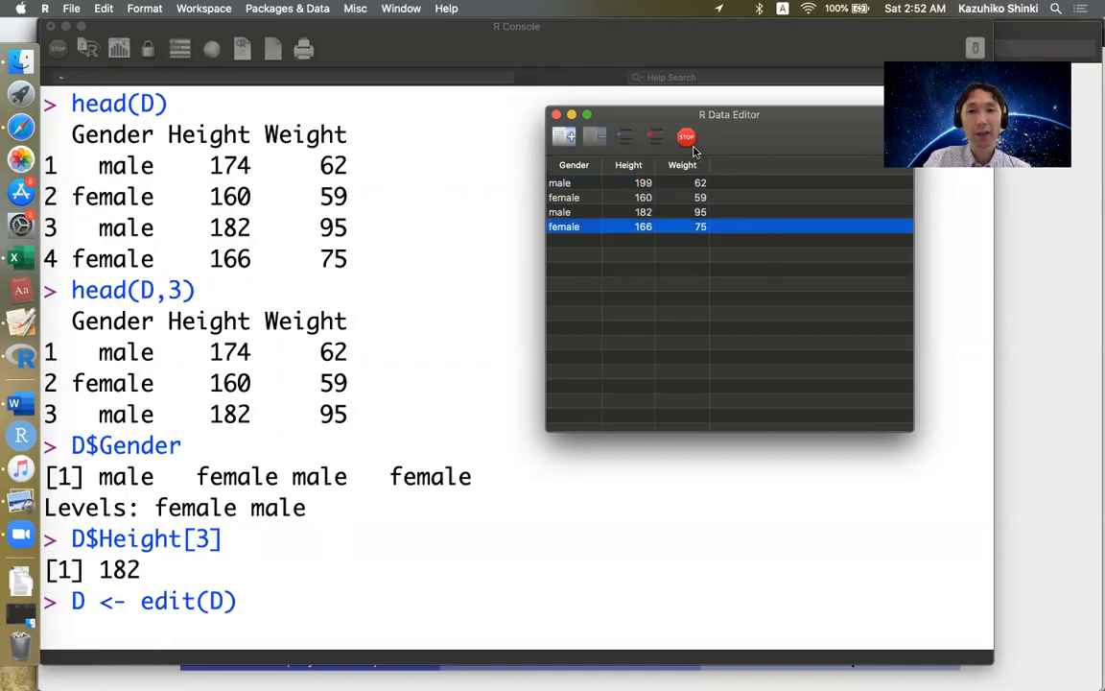
{"action": "left_click", "coordinate": [685, 136]}
{"action": "type", "text": "D <- edit(D)"}
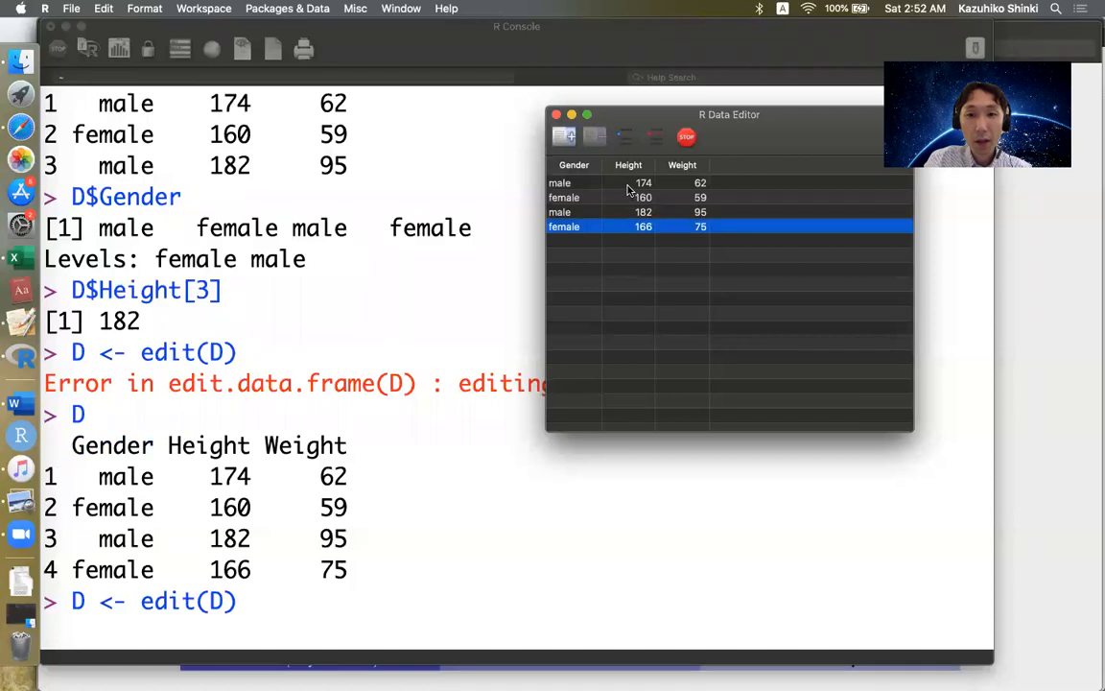
{"action": "left_click", "coordinate": [574, 183]}
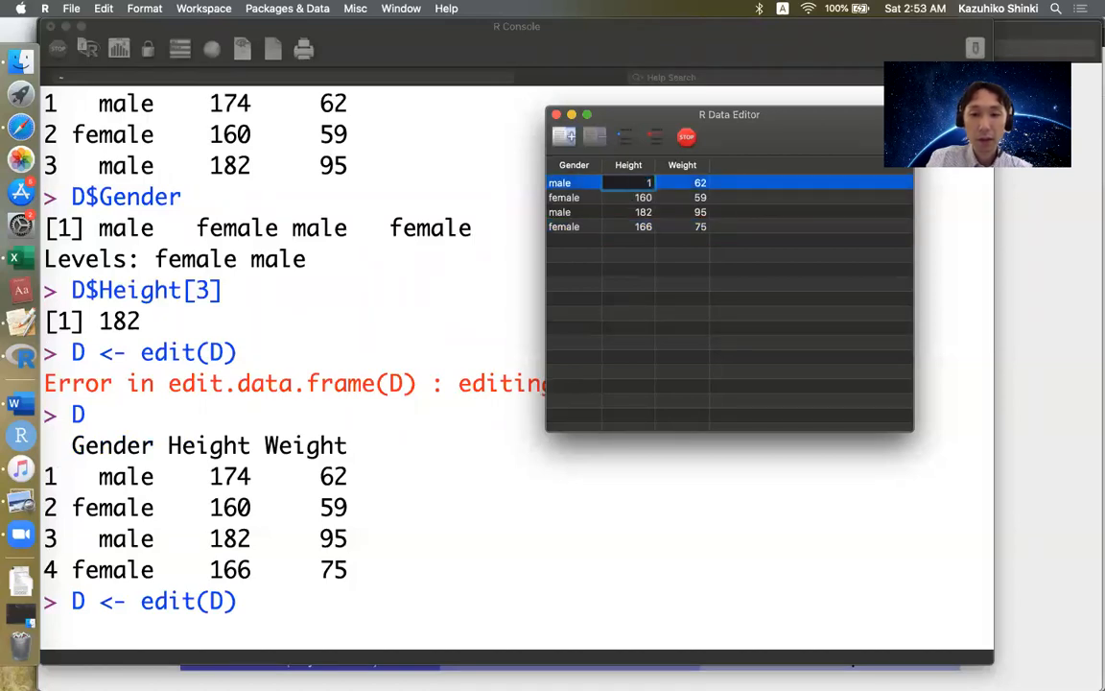
{"action": "type", "text": "199"}
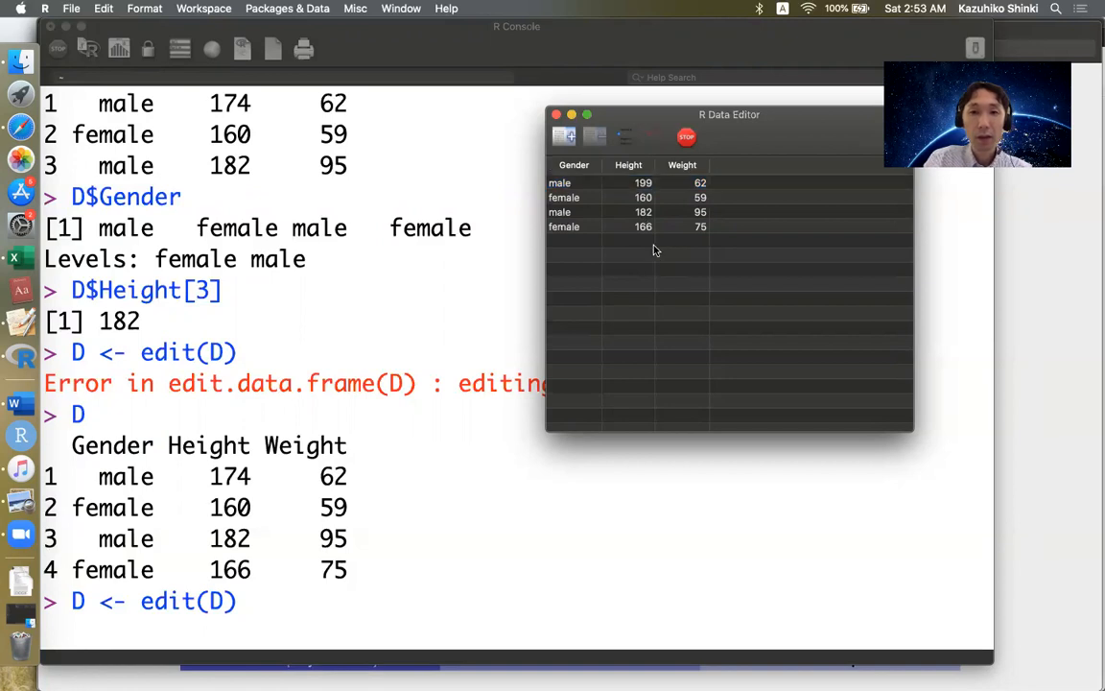